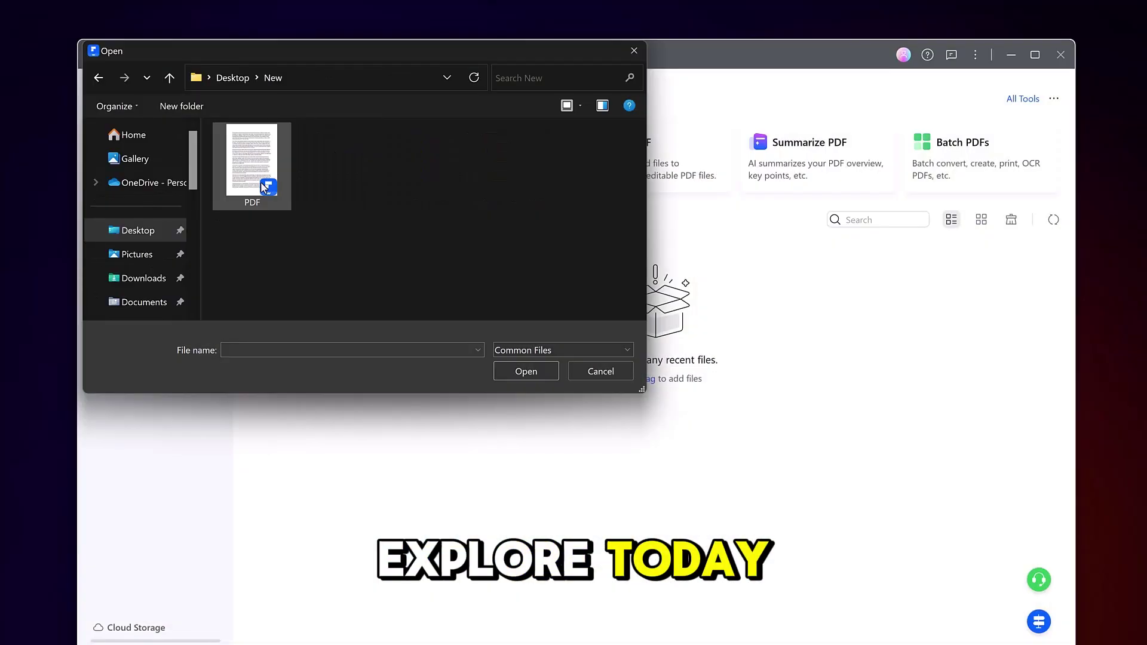
Open PDF.pdf from the Desktop > New folder so it shows beside the AI chat panel
left_click(600, 371)
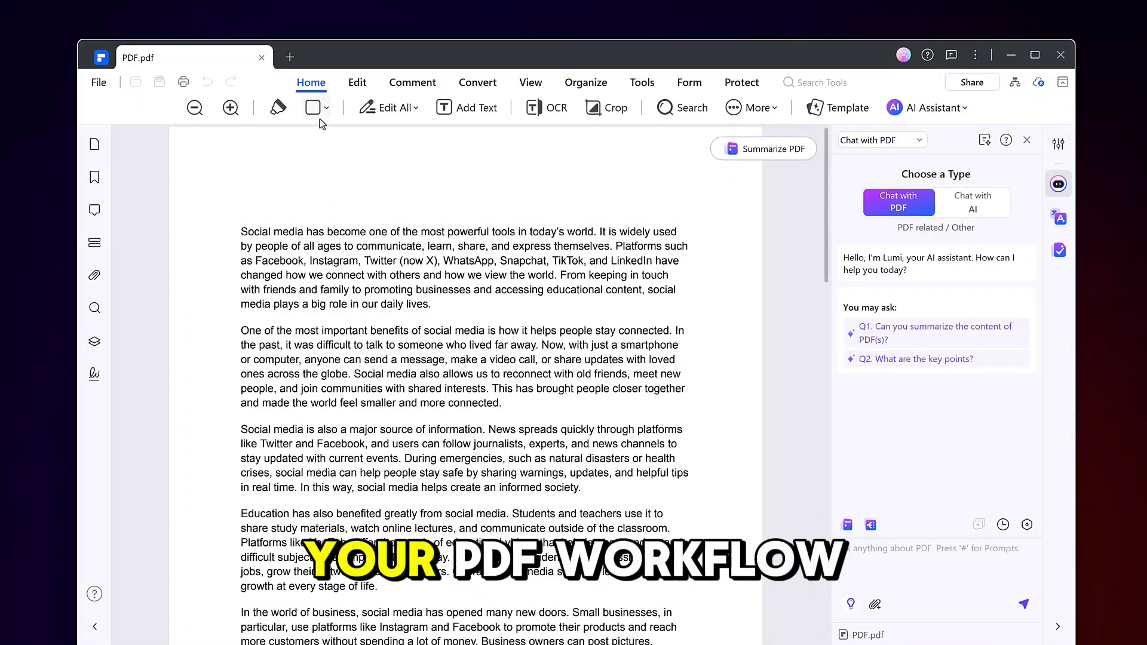
mouse_move(394, 107)
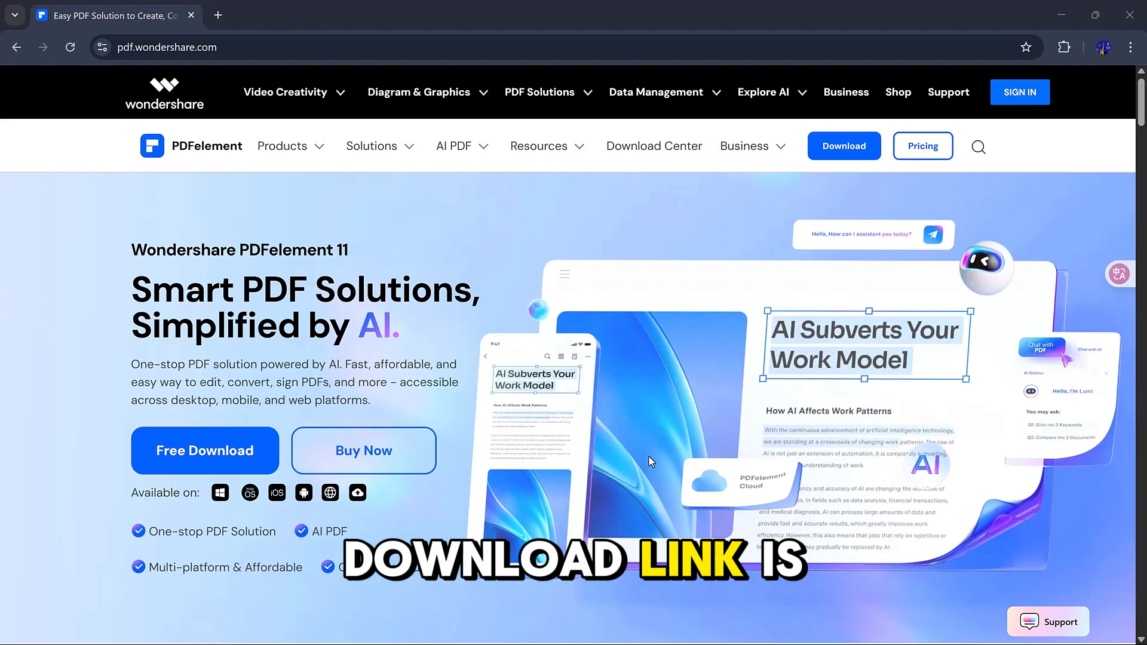
Scroll down the Wondershare PDFelement 11 product page in Chrome
scroll("down", 3)
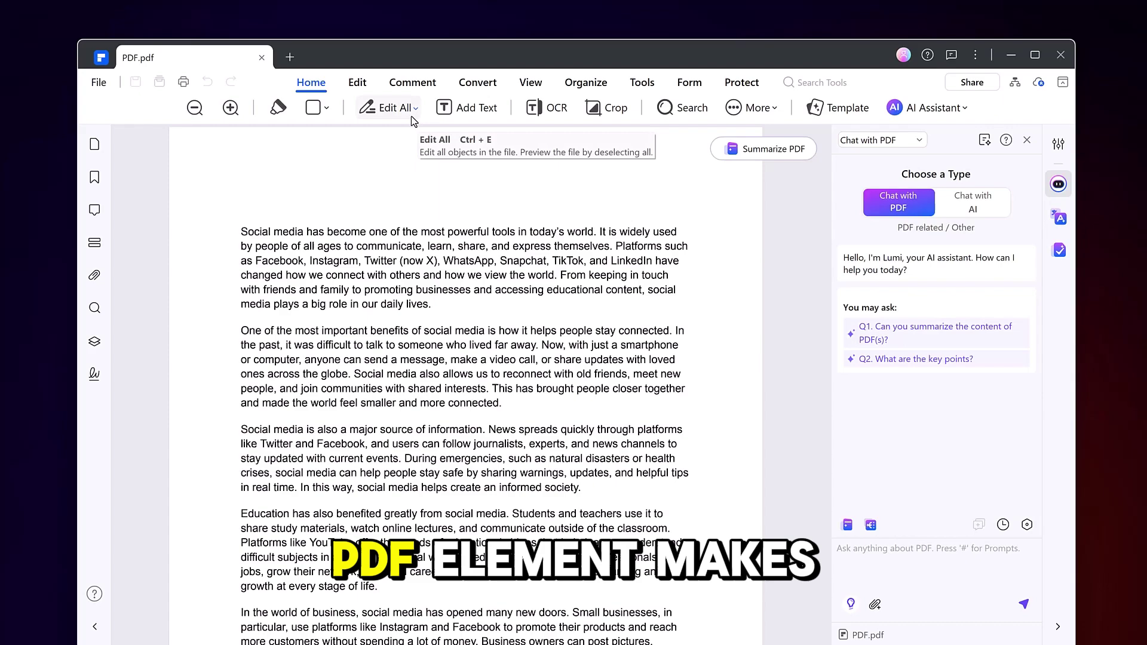
scroll("down", 3)
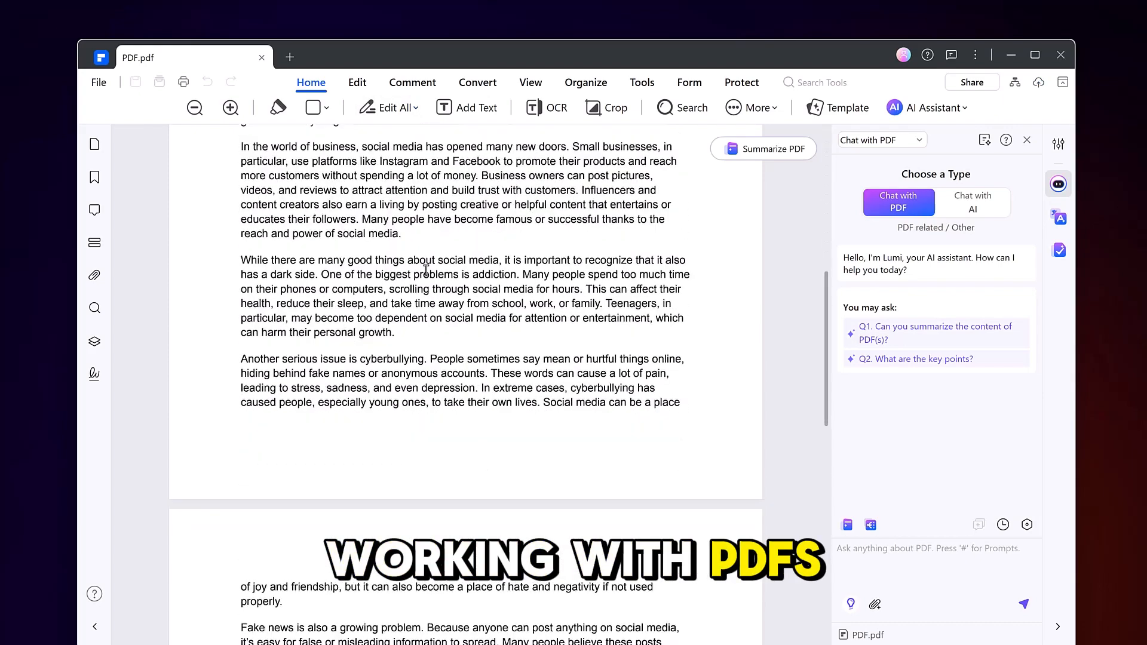
scroll("up", 3)
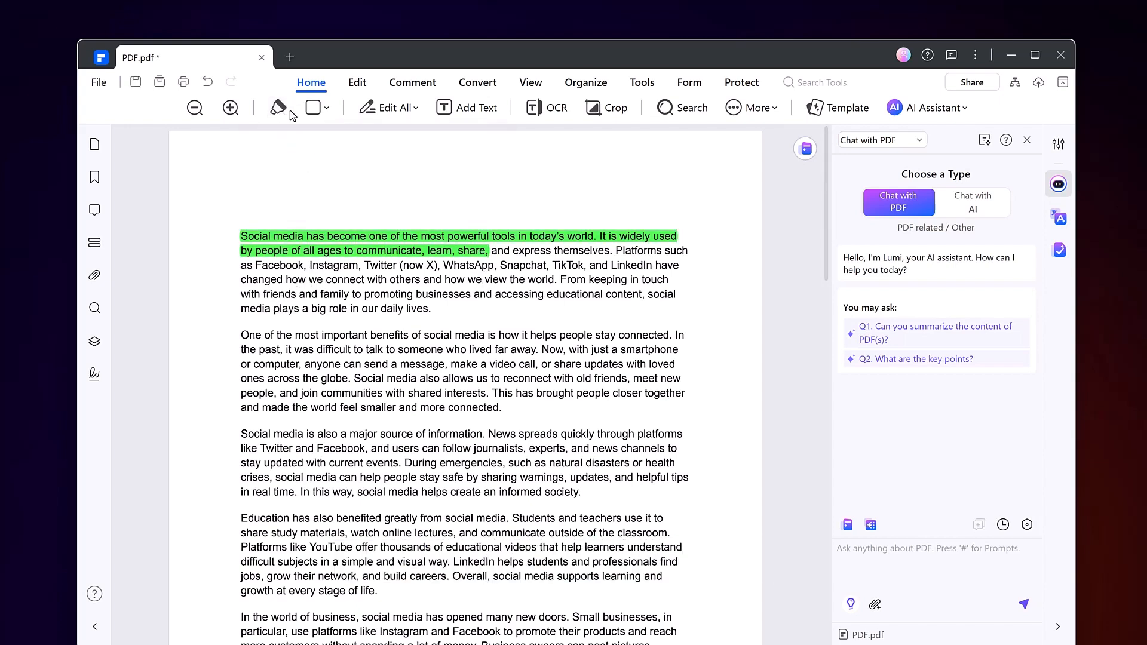
Choose orange as the highlight colour for the second paragraph's first sentence
left_click(277, 107)
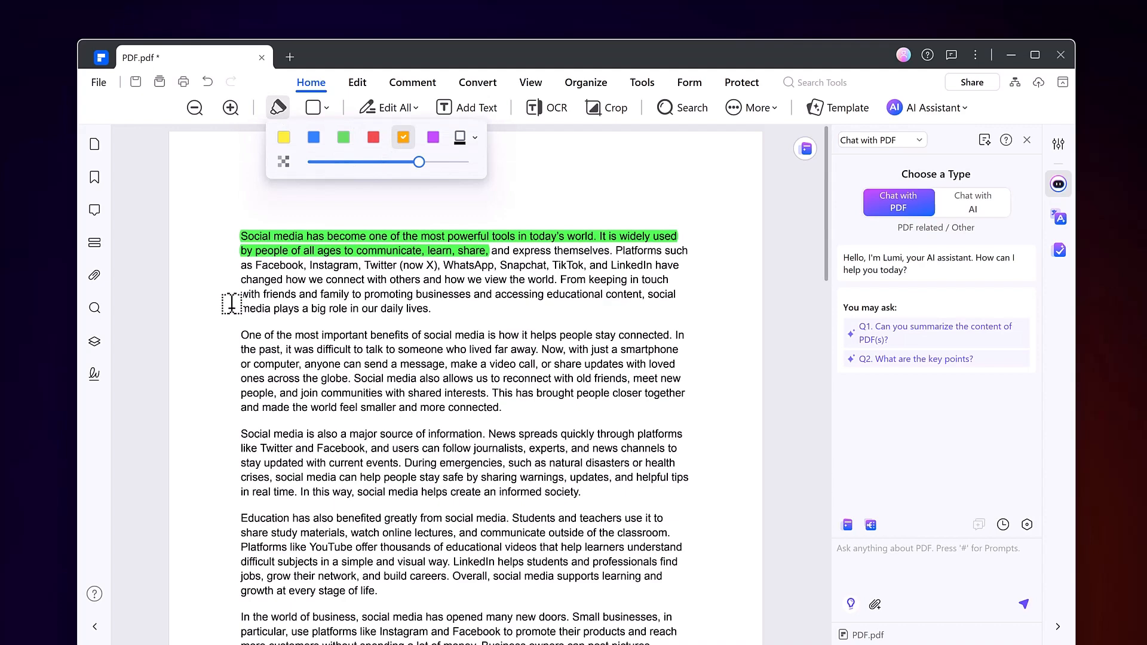
left_click(412, 83)
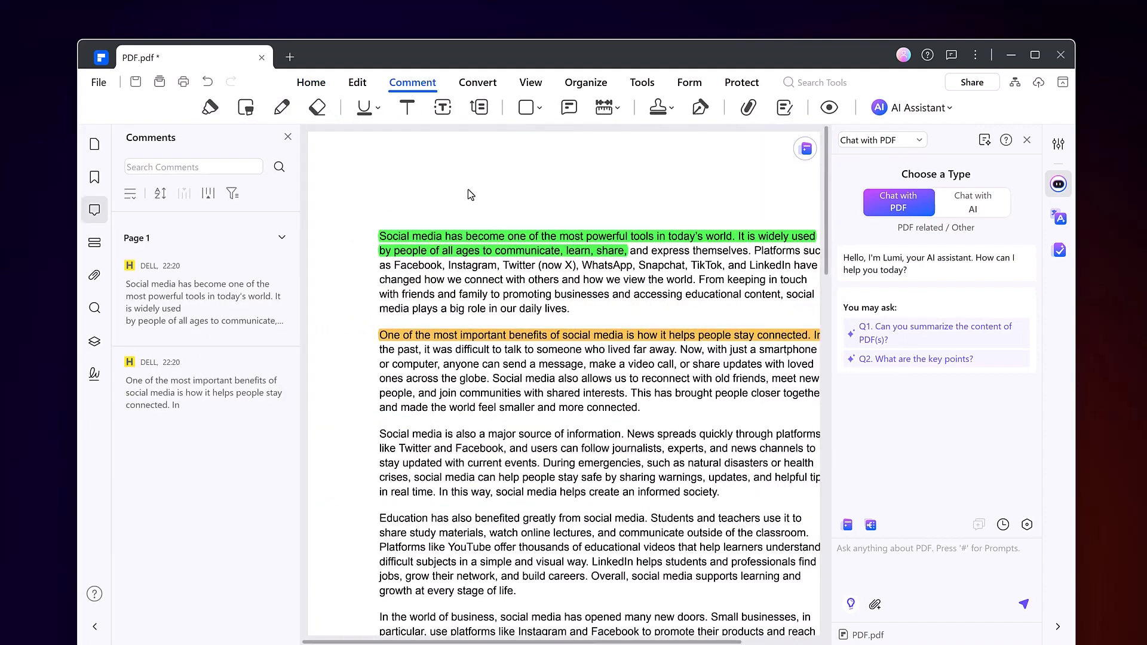
mouse_move(316, 108)
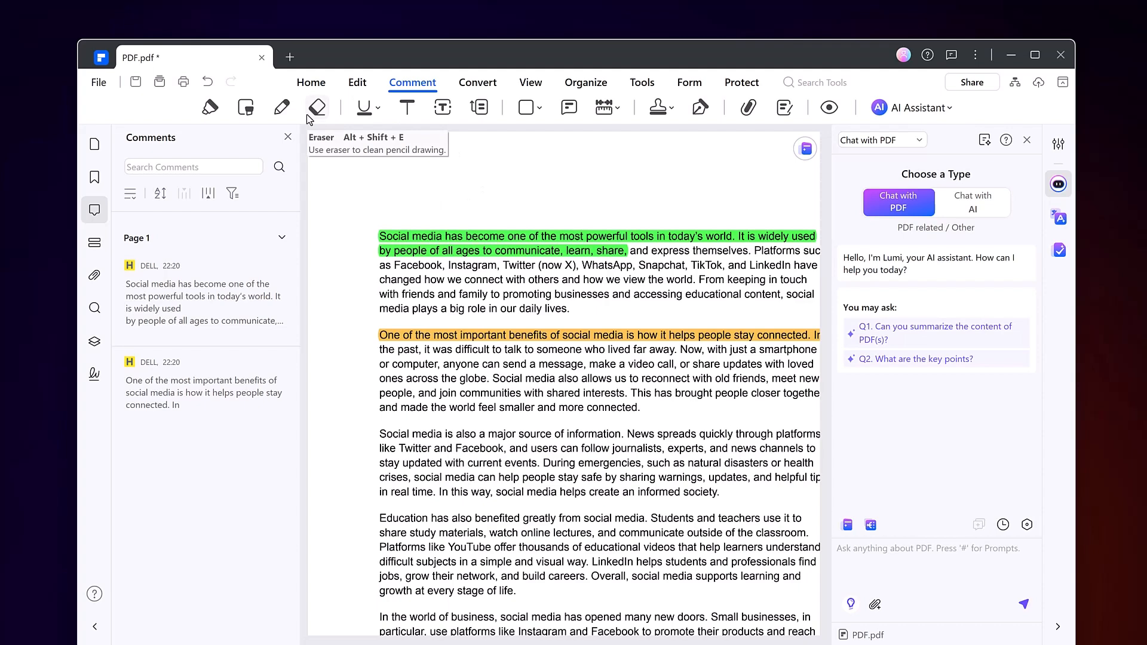
mouse_move(273, 125)
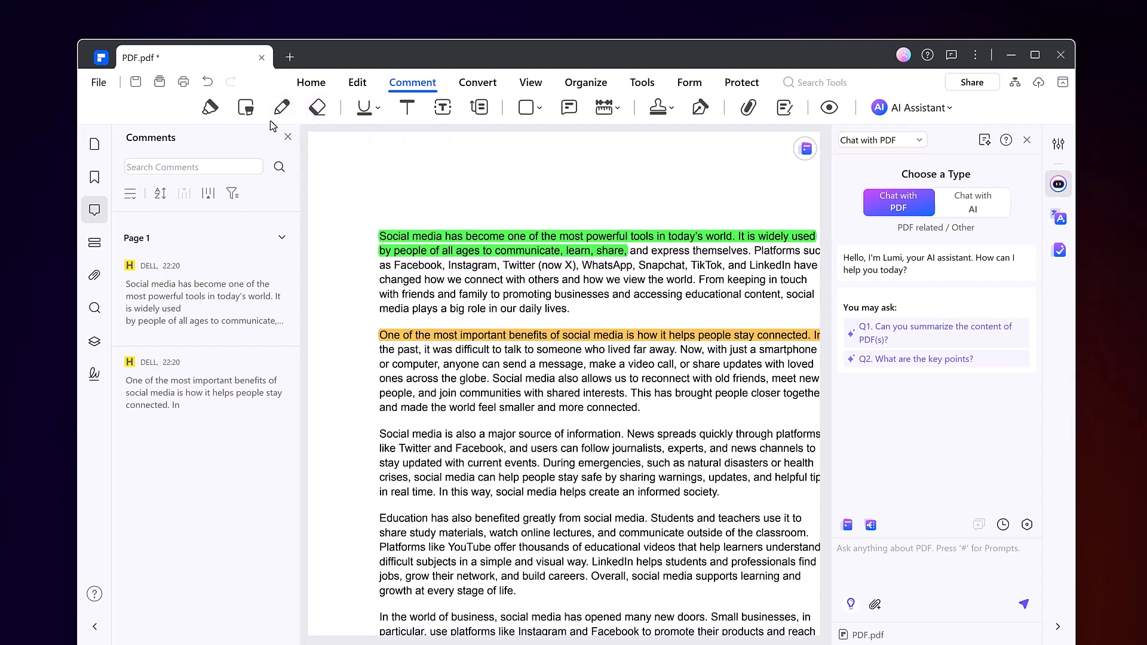
Pick the RECEIVED stamp from the stamp collection and place it above the heading
left_click(657, 108)
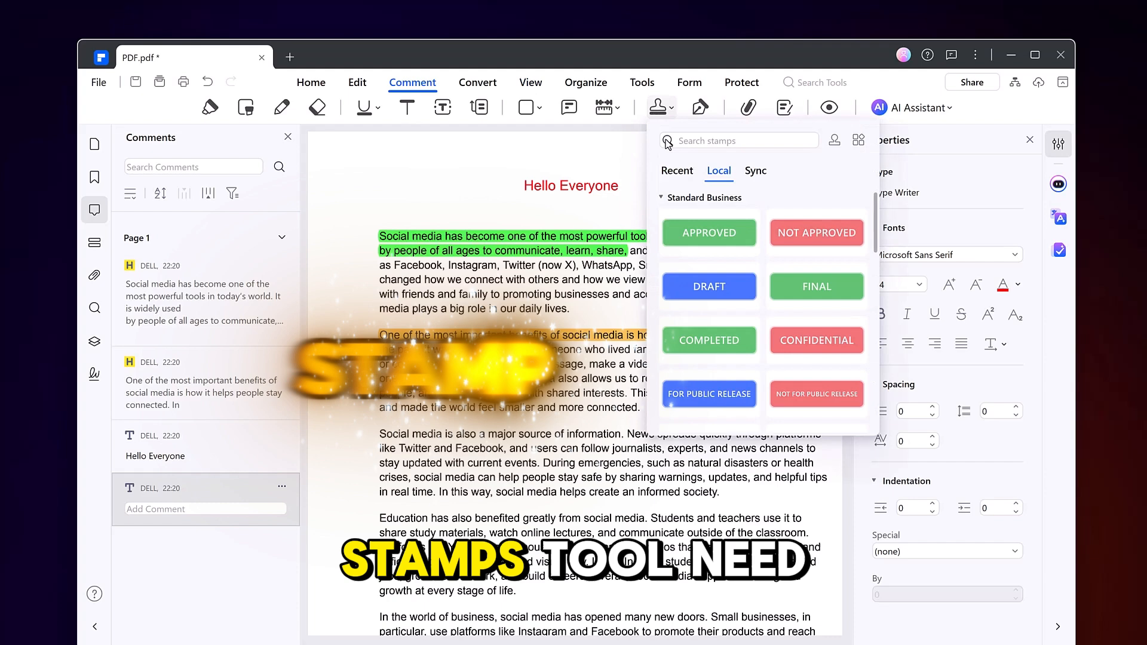
scroll("down", 3)
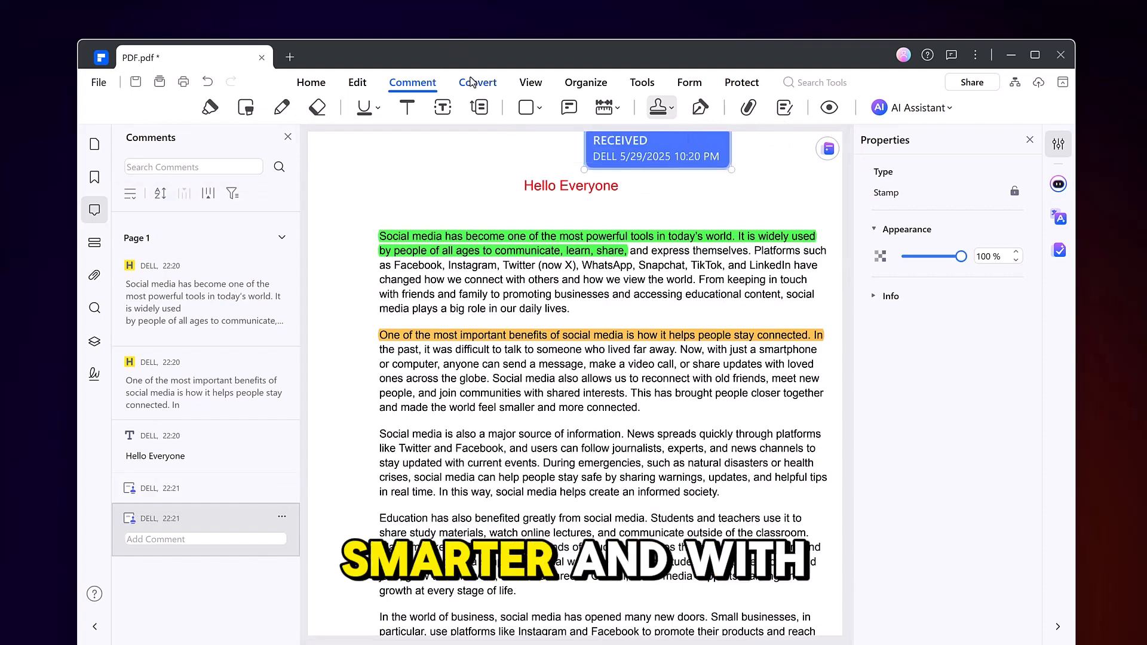
left_click(478, 82)
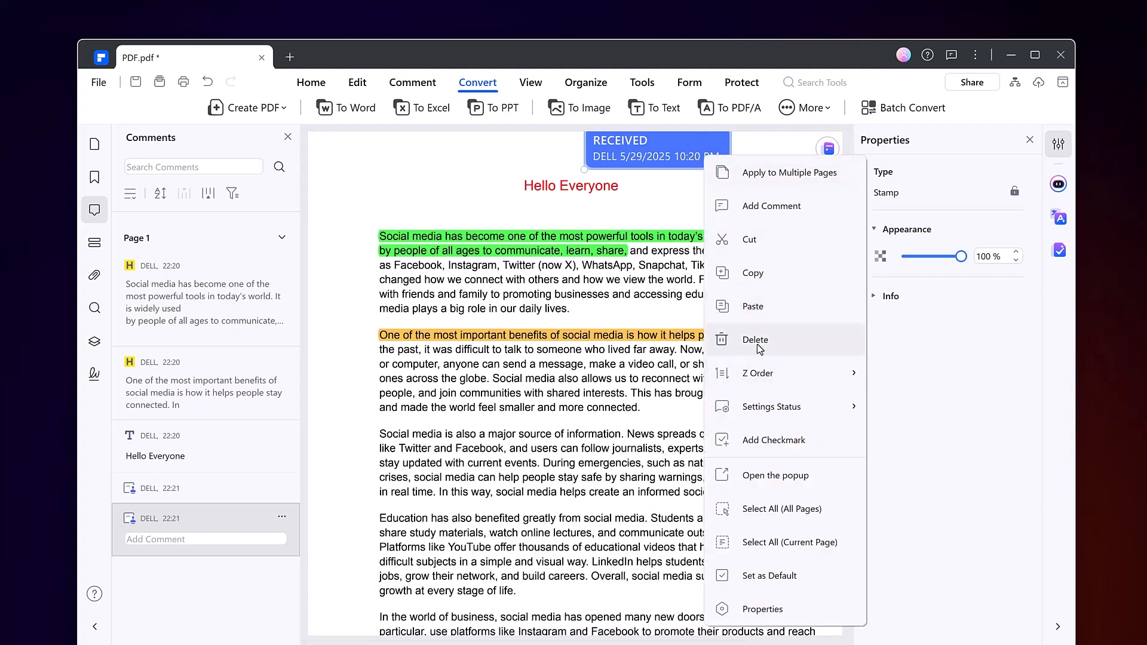
Delete the RECEIVED stamp via its right-click context menu
left_click(755, 340)
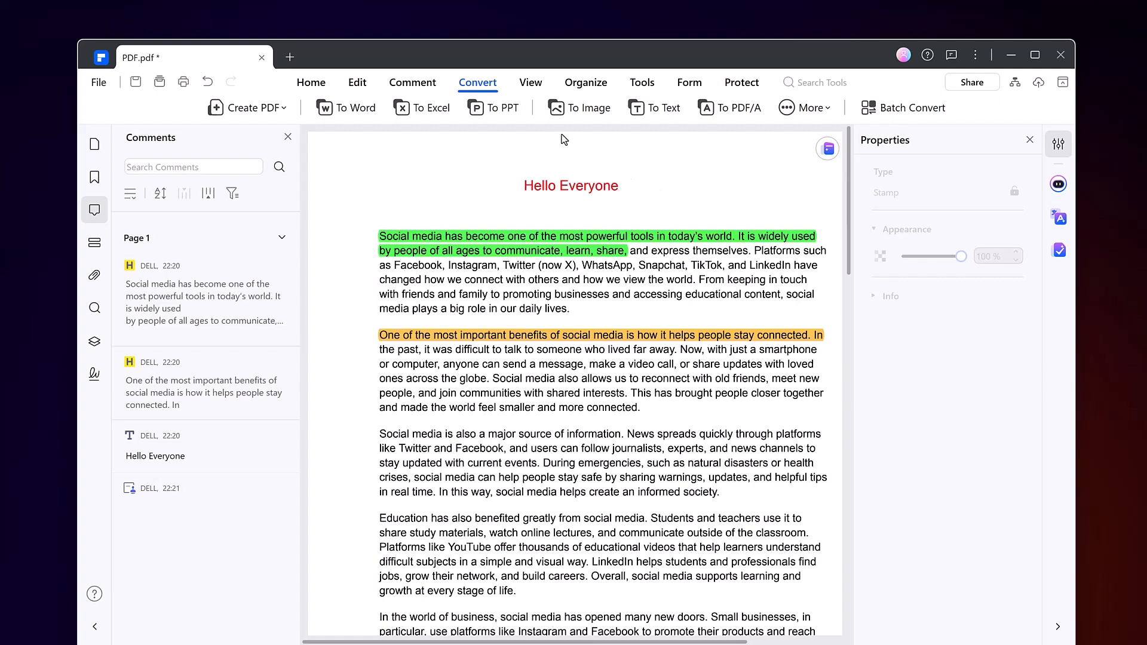
left_click(571, 185)
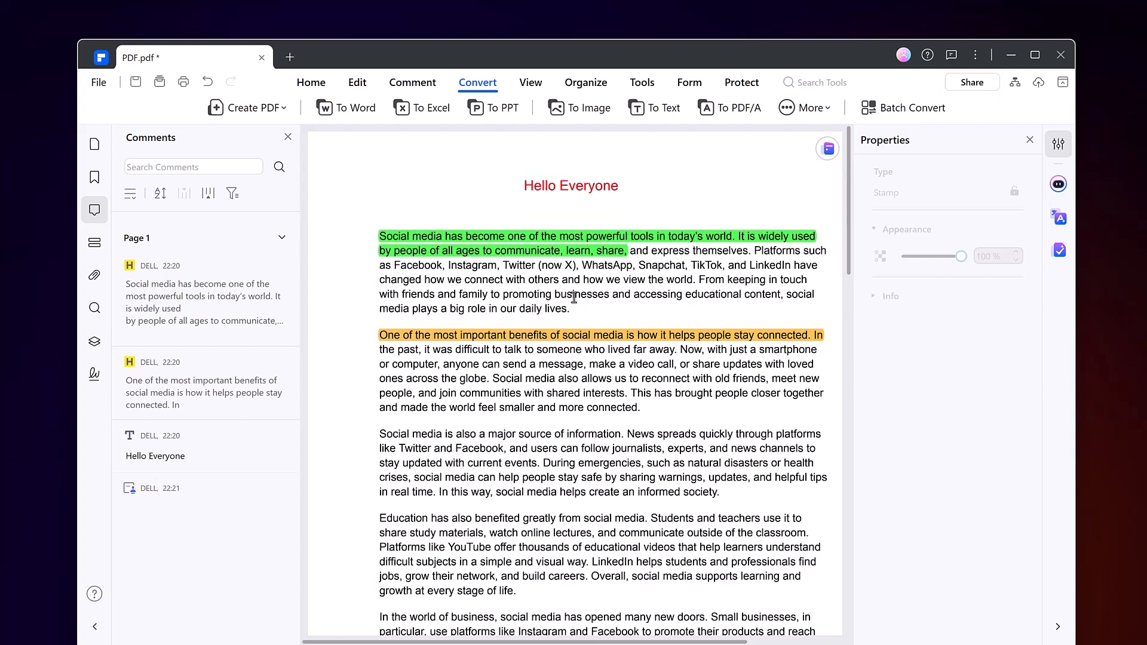
mouse_move(612, 312)
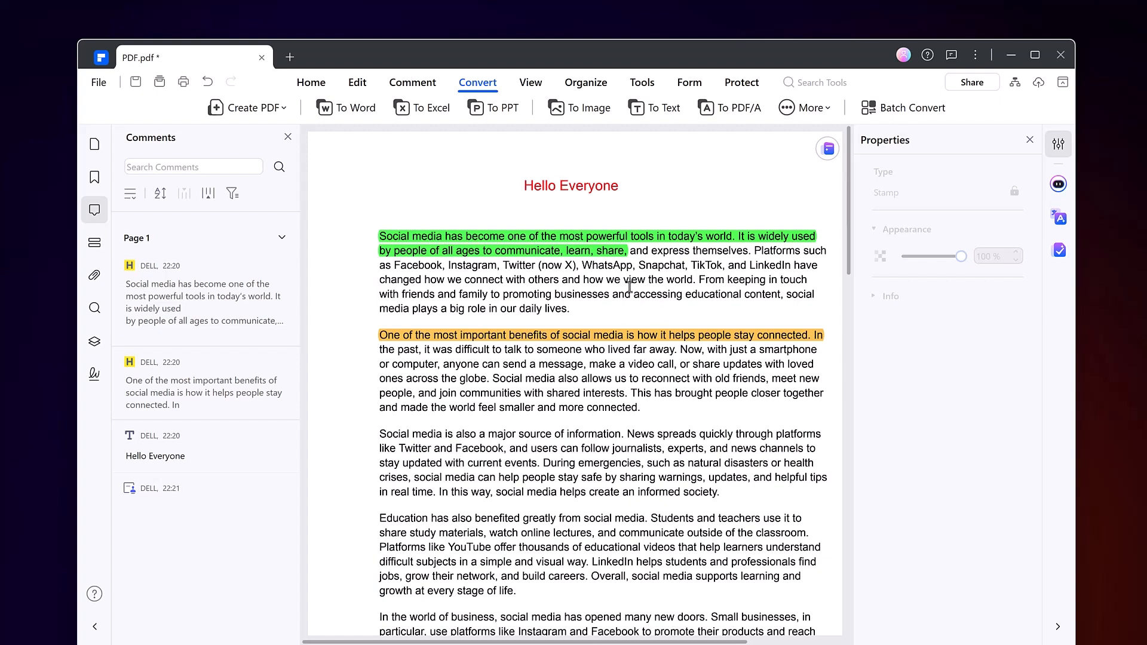
mouse_move(822, 133)
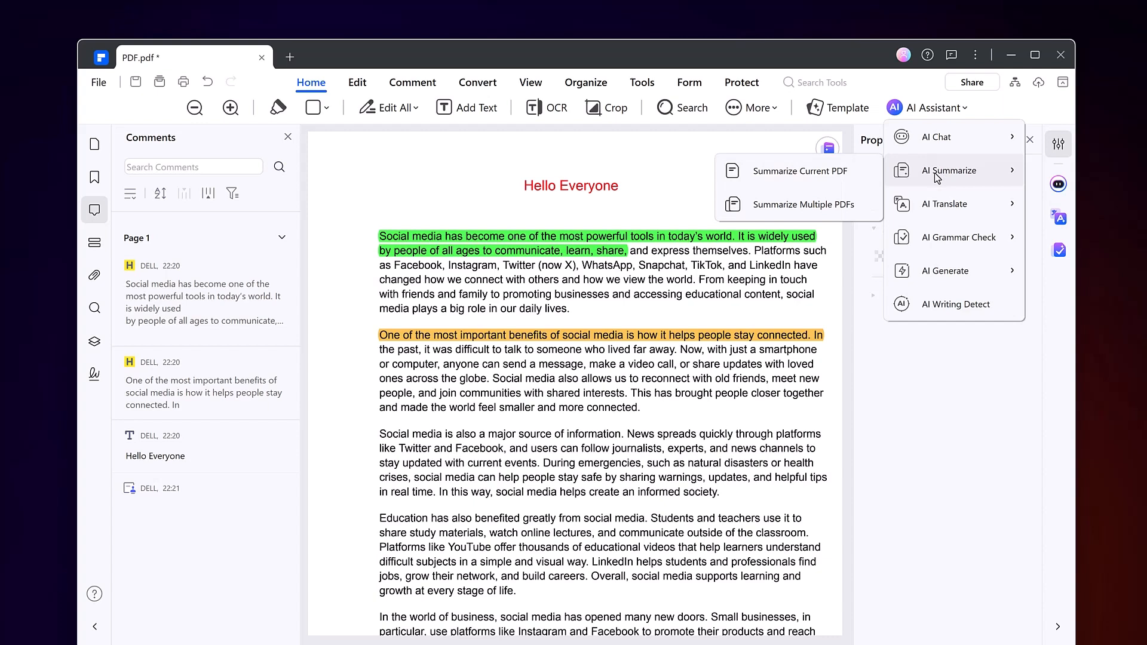
mouse_move(927, 144)
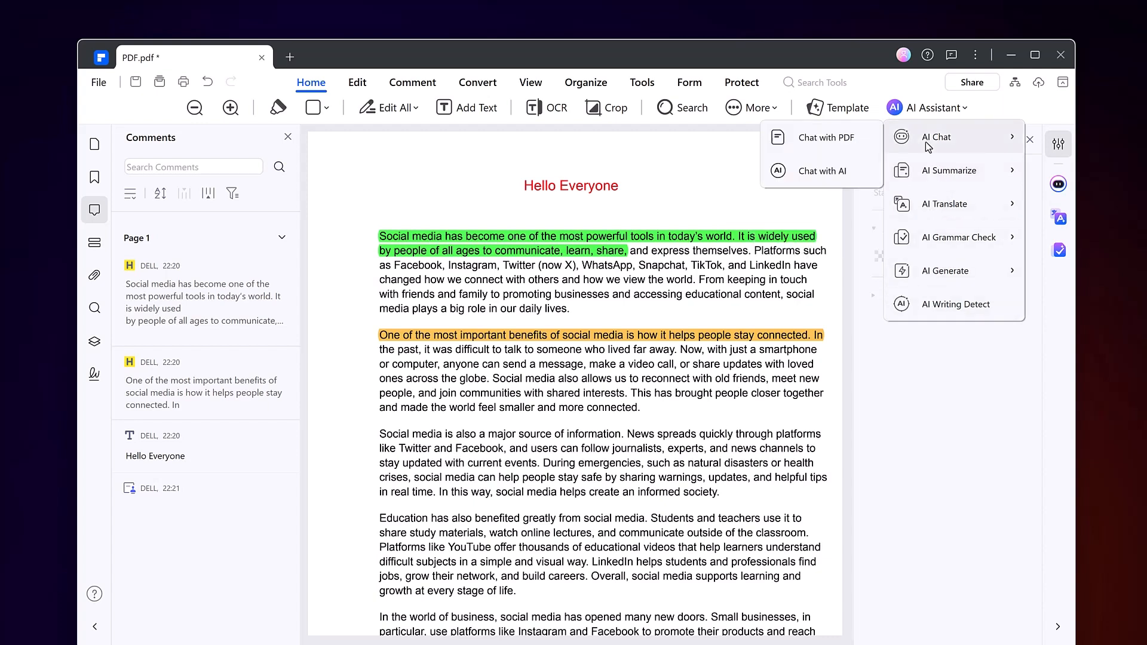
Start Chat with PDF in the AI panel and dismiss the prompt over the page
left_click(825, 137)
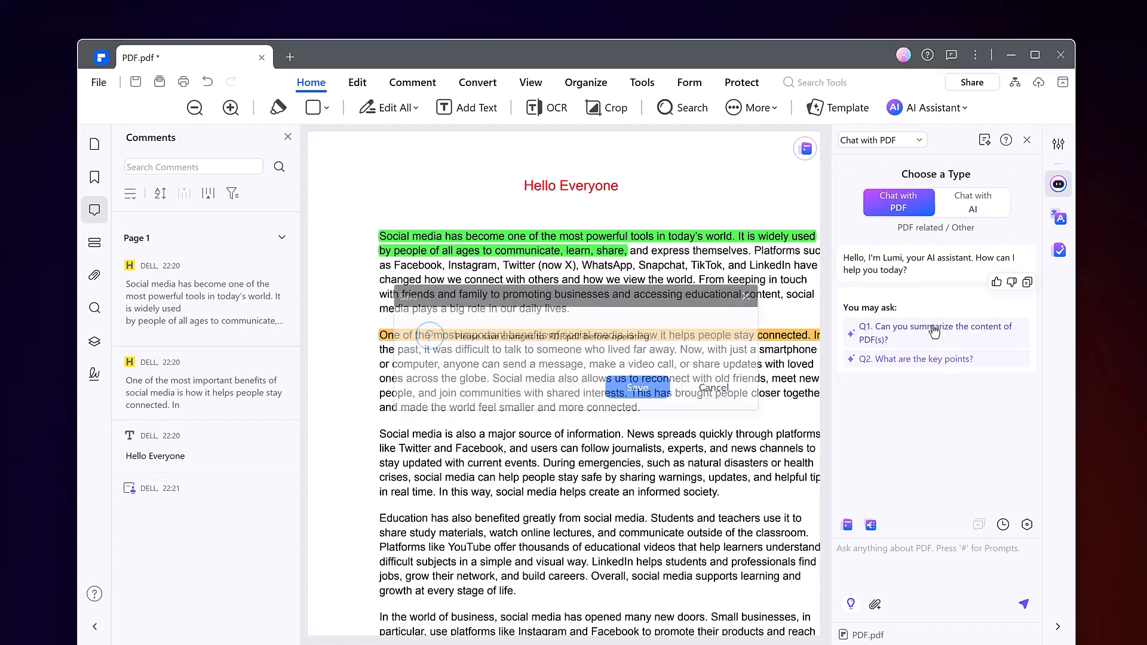
left_click(638, 387)
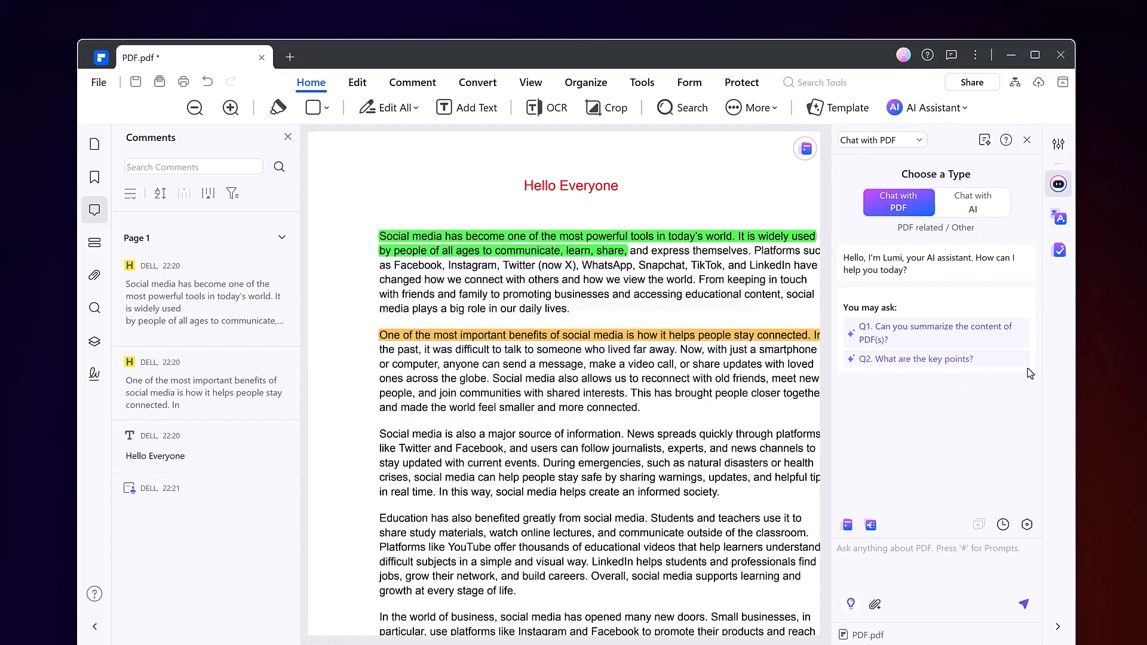
Have the AI assistant summarize the current PDF with follow-up questions
left_click(931, 107)
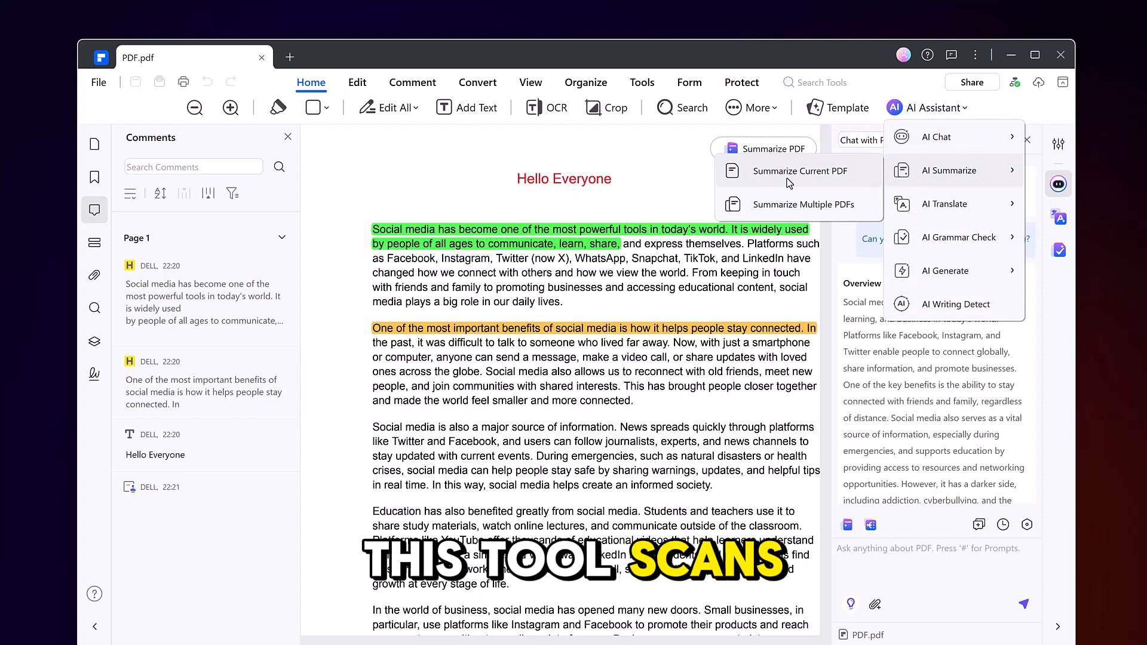
left_click(800, 171)
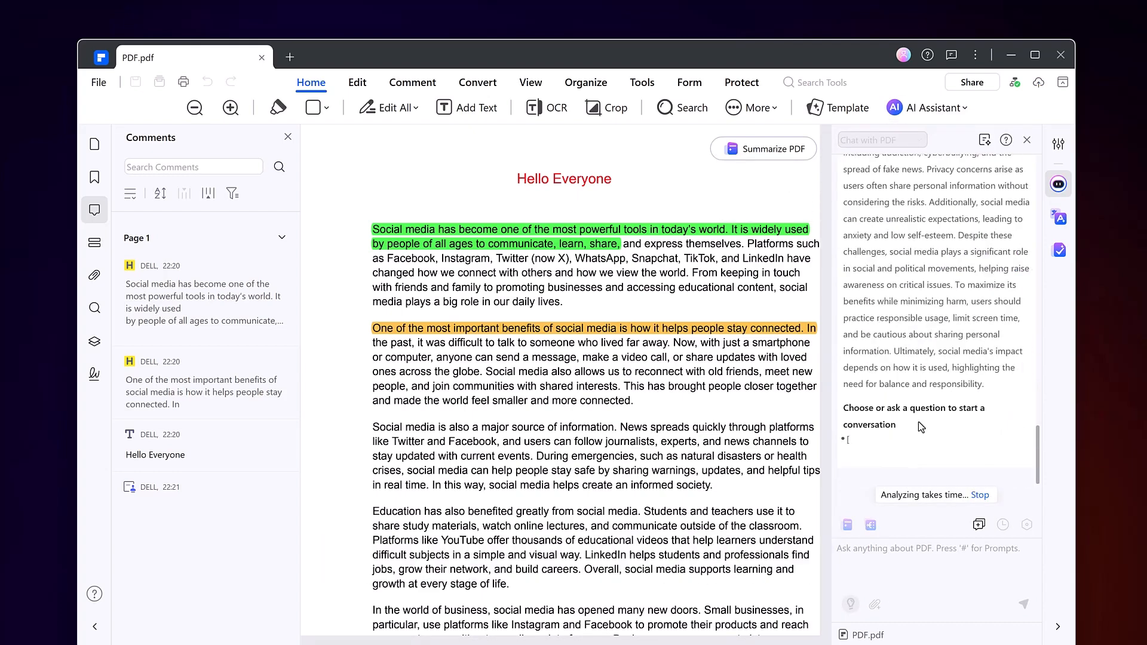
left_click(925, 107)
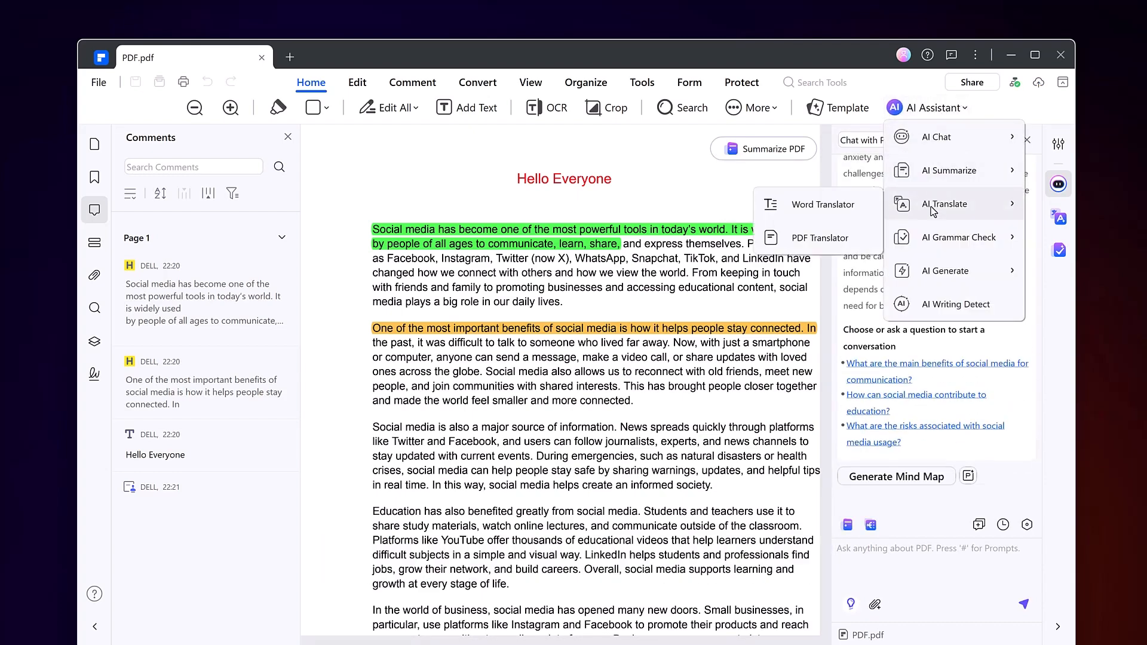
Translate the selected paragraph text into Telugu with the Word Translator
left_click(822, 204)
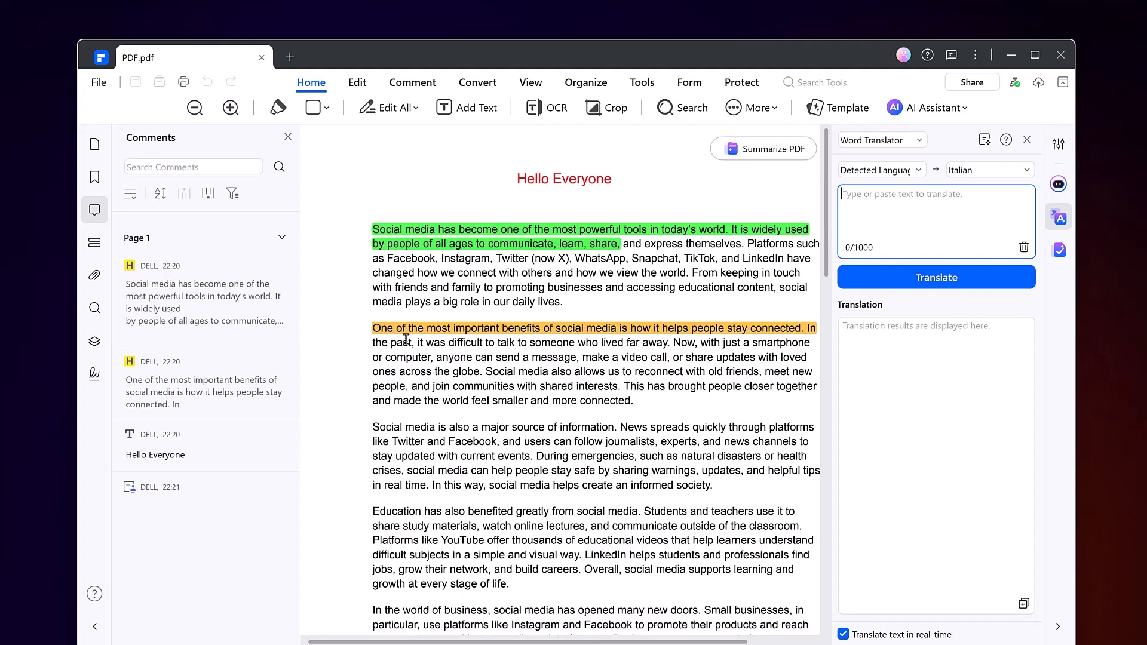
left_click_drag(419, 343, 634, 400)
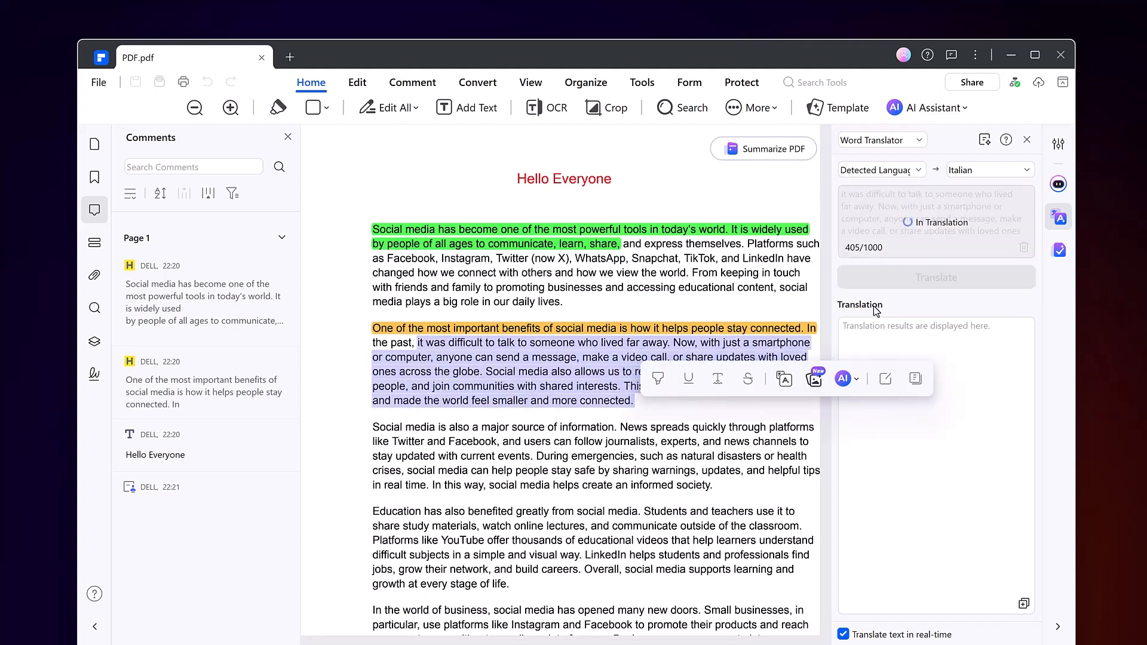
left_click(937, 277)
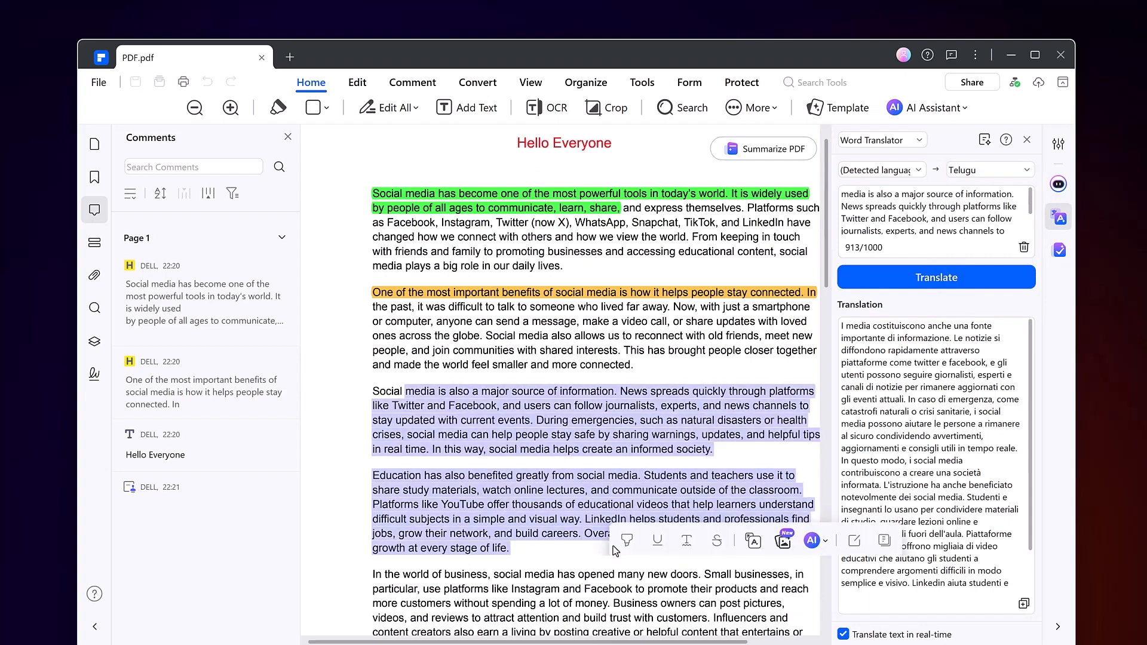
left_click(936, 277)
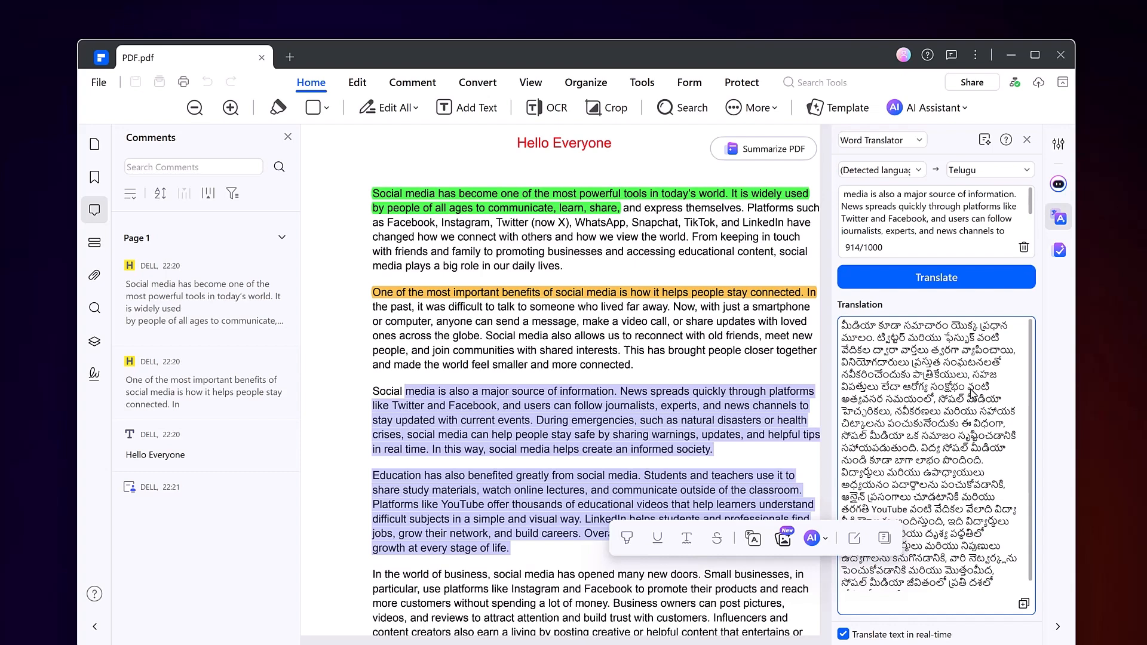
left_click(937, 108)
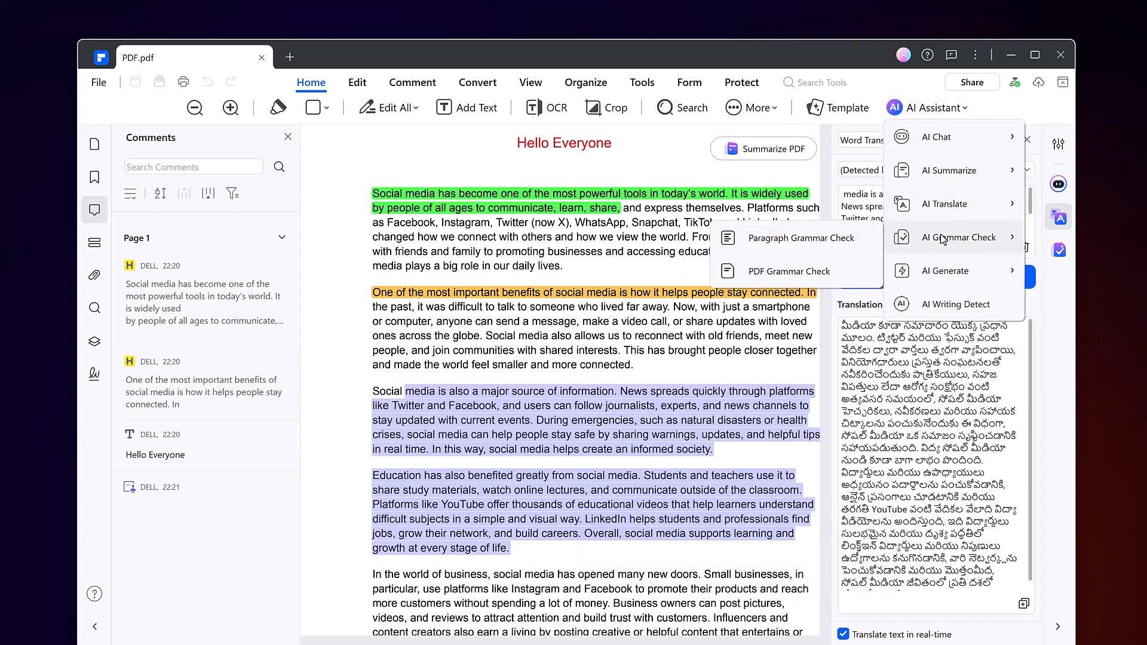
Start the AI paragraph grammar check from the AI assistant features
left_click(800, 237)
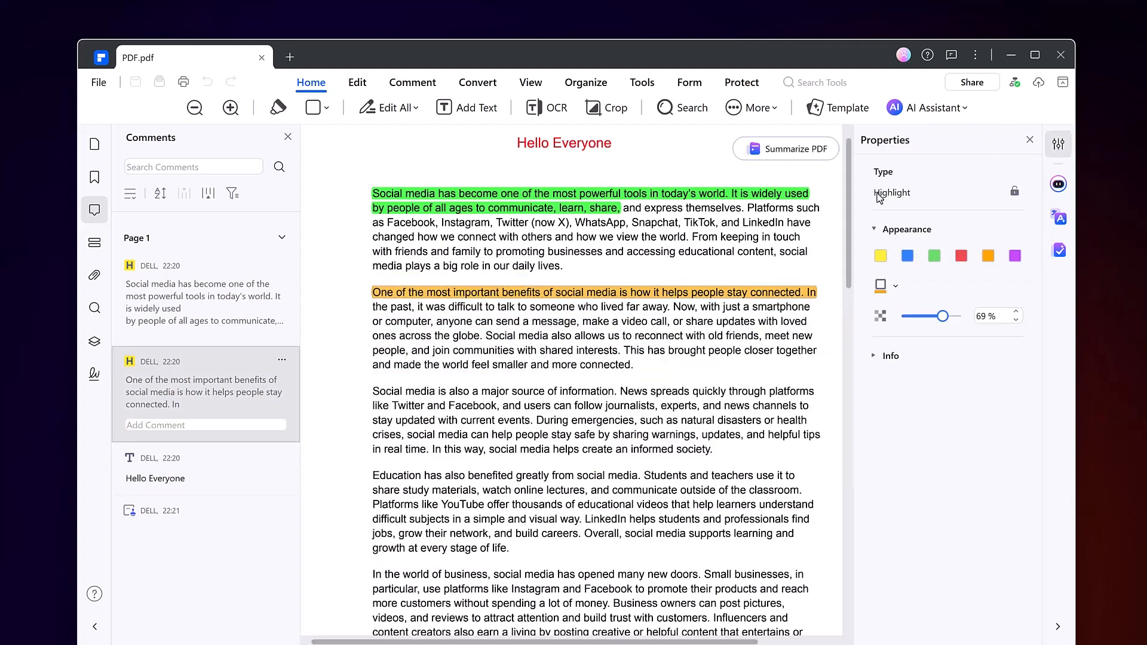
left_click(934, 107)
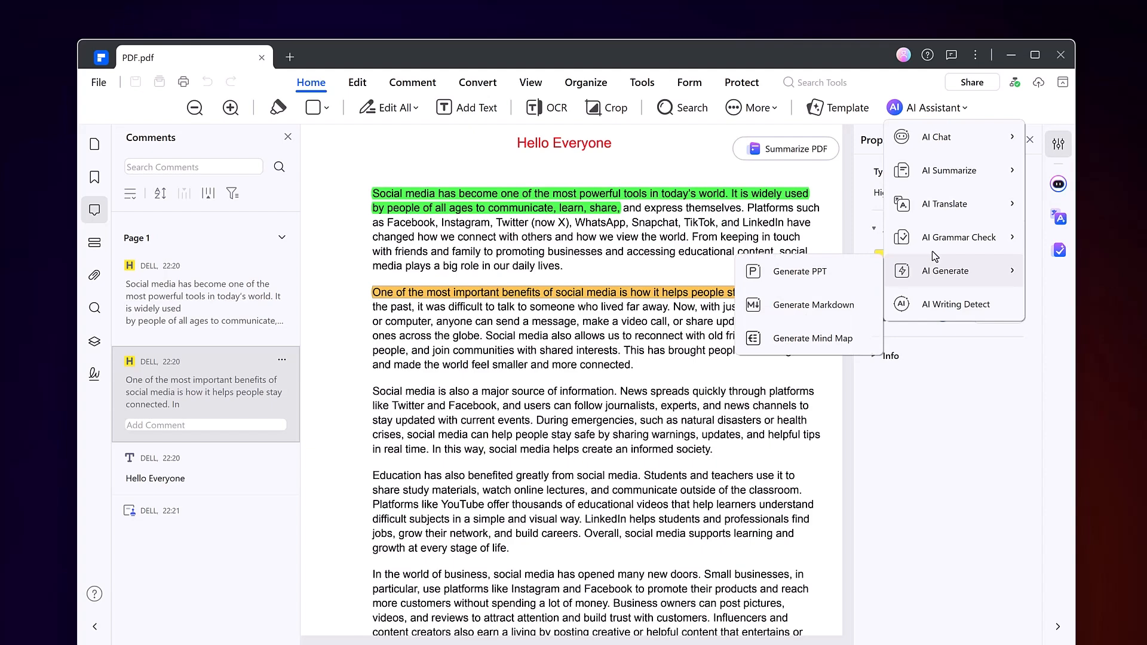
left_click(958, 237)
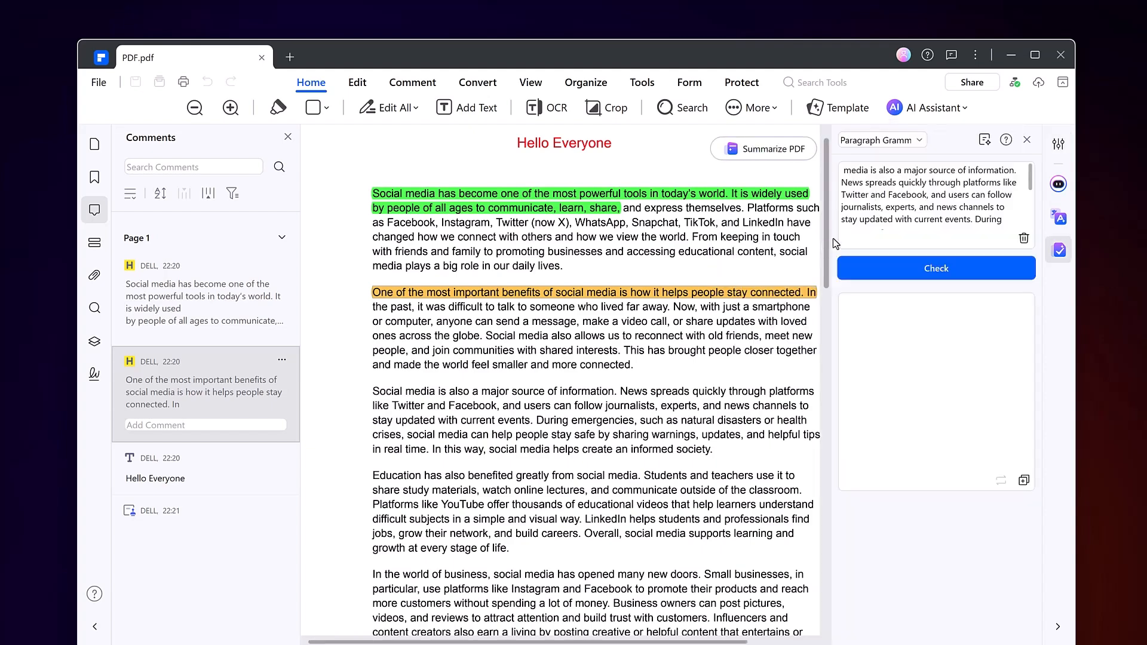
Check the passage beginning with Twitter (now X), reported correct with no changes
left_click(1024, 238)
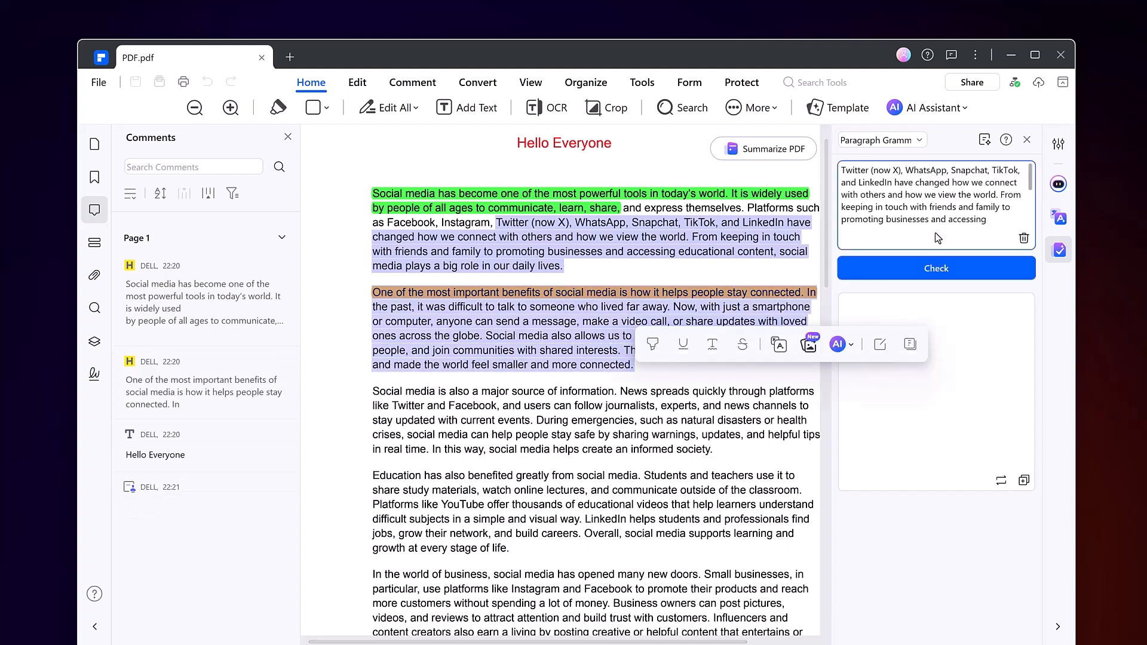
left_click(936, 268)
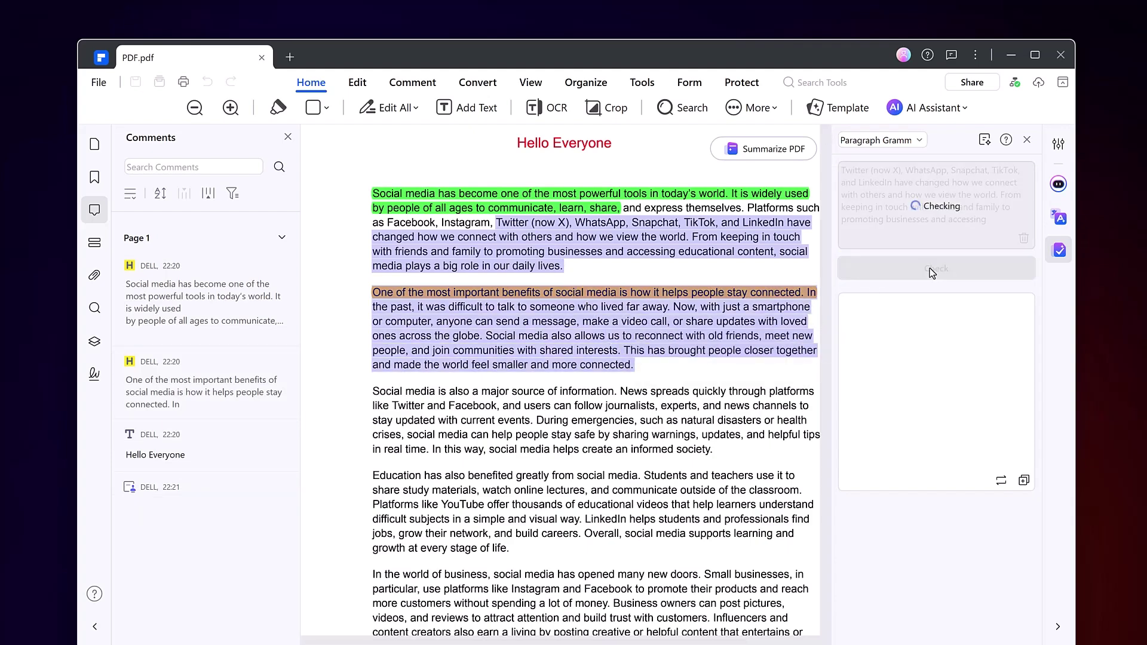
left_click(937, 267)
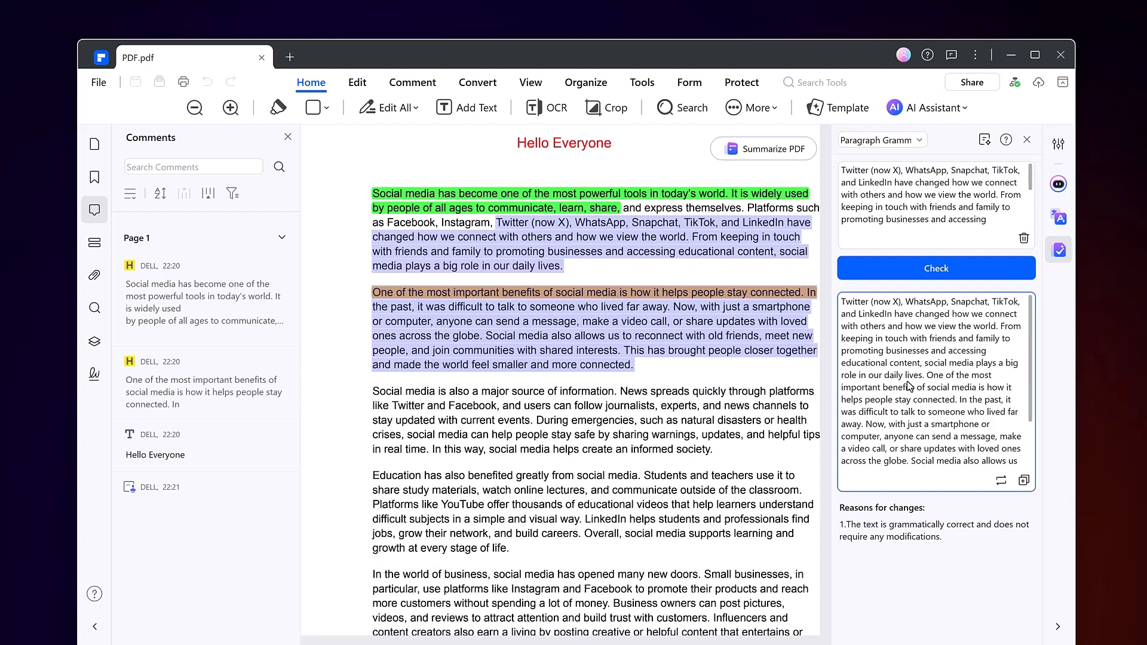
Generate a PPT from the PDF in the online AI Presentation Maker, default-light theme
left_click(937, 107)
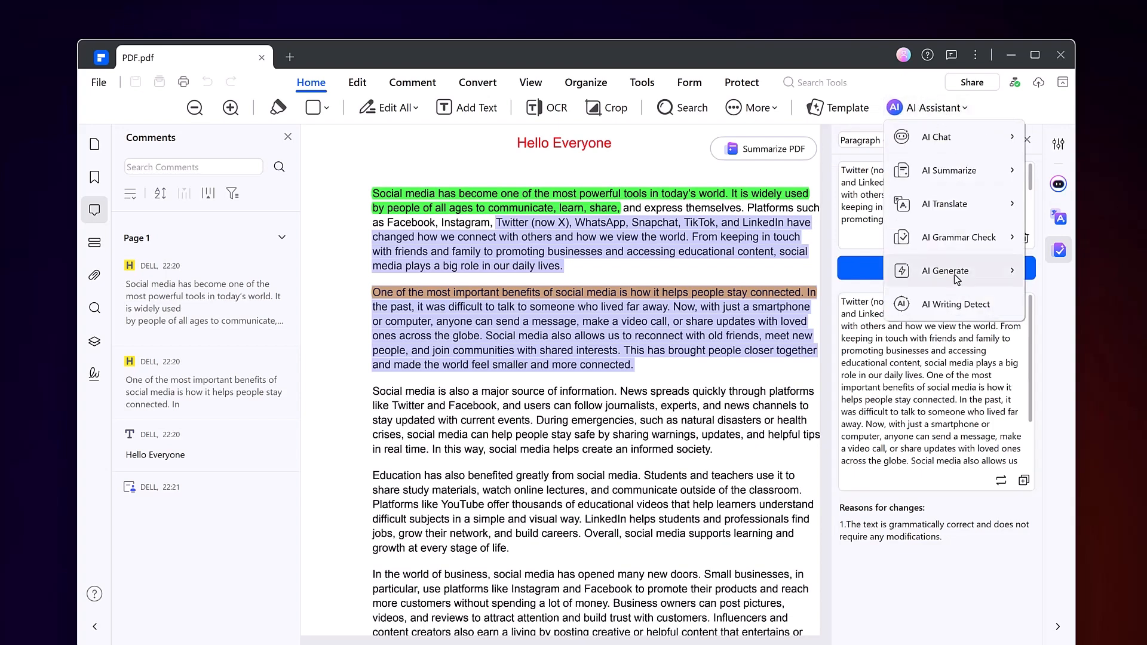
left_click(945, 270)
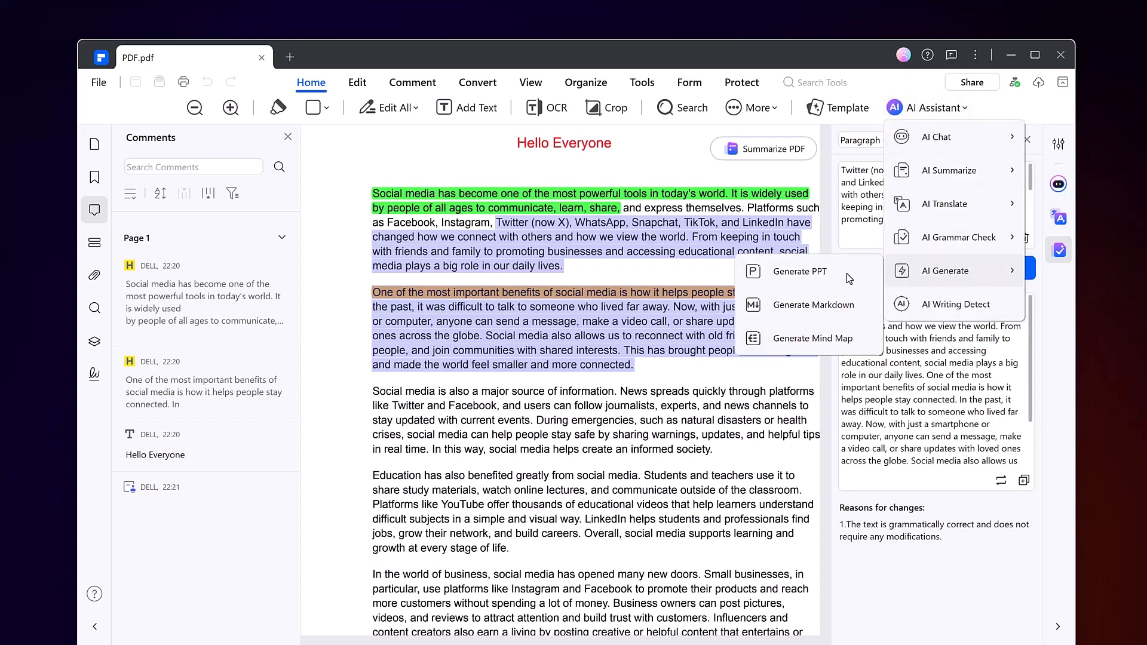
left_click(799, 272)
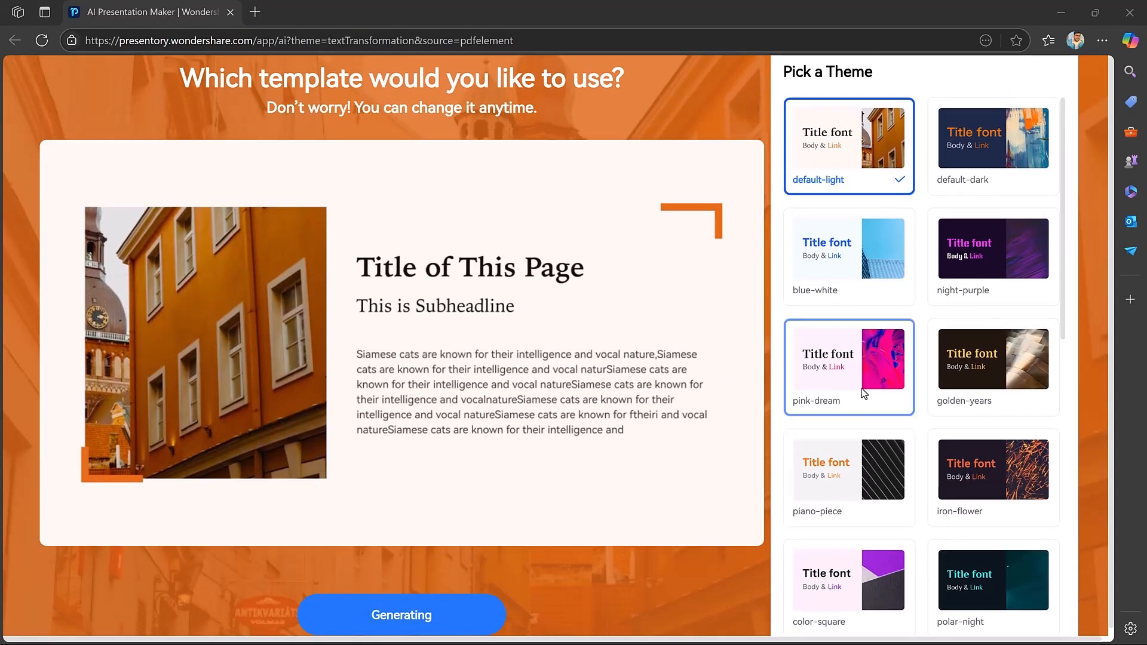
left_click(994, 470)
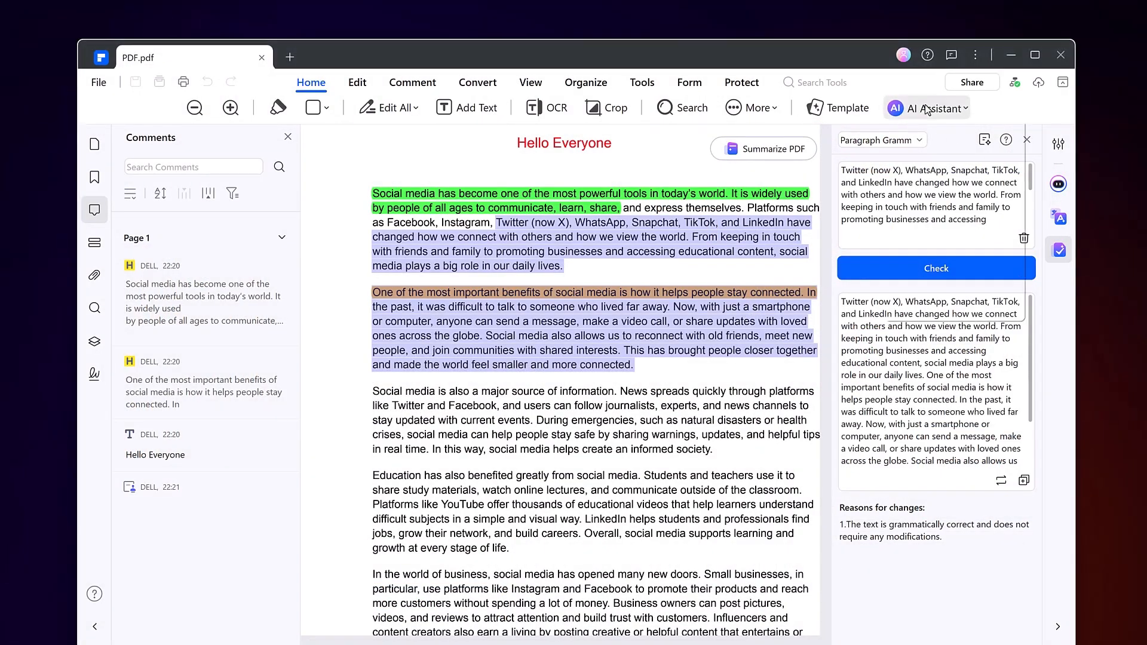
Convert the PDF to Markdown as PDF.md and dismiss the completion message
left_click(929, 108)
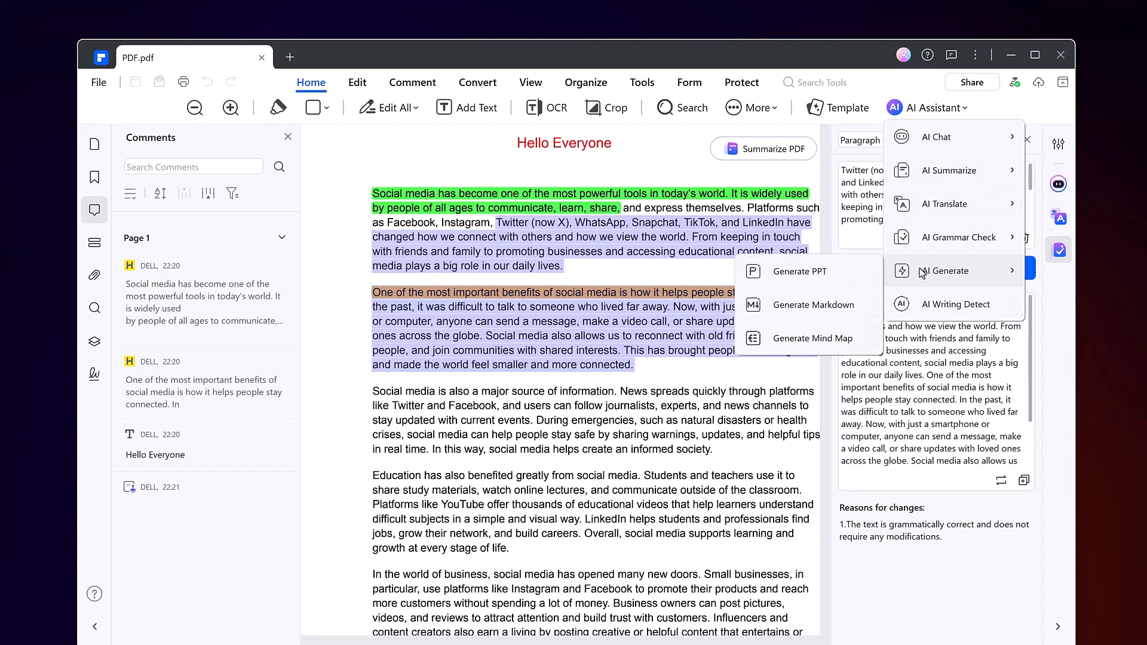
left_click(813, 304)
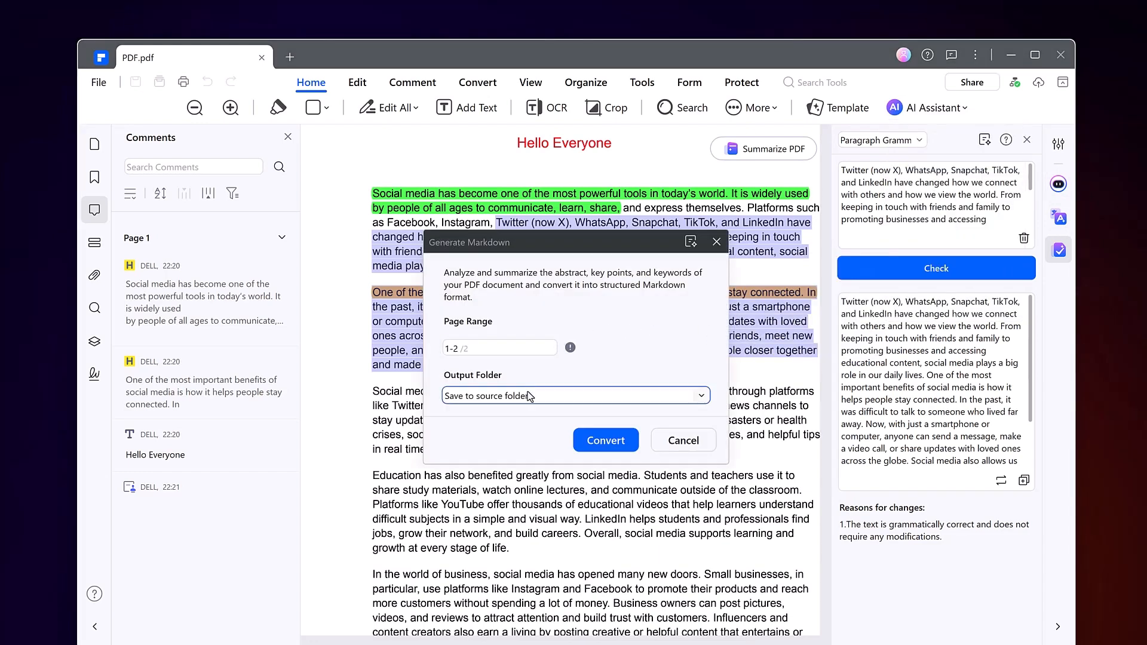
left_click(684, 440)
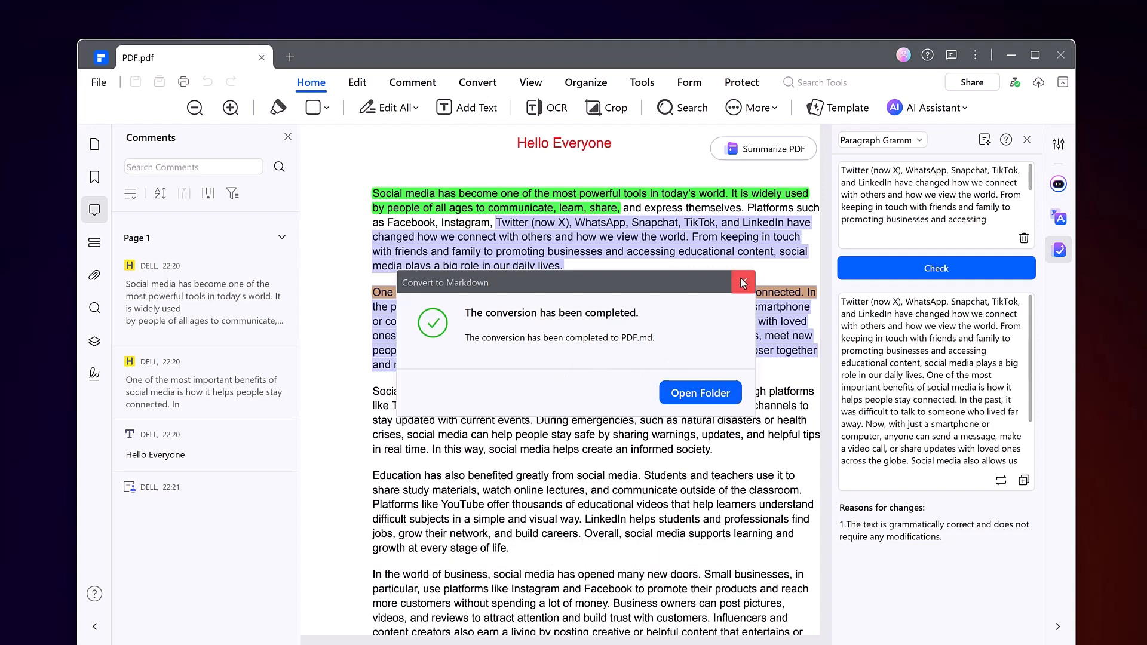
left_click(743, 282)
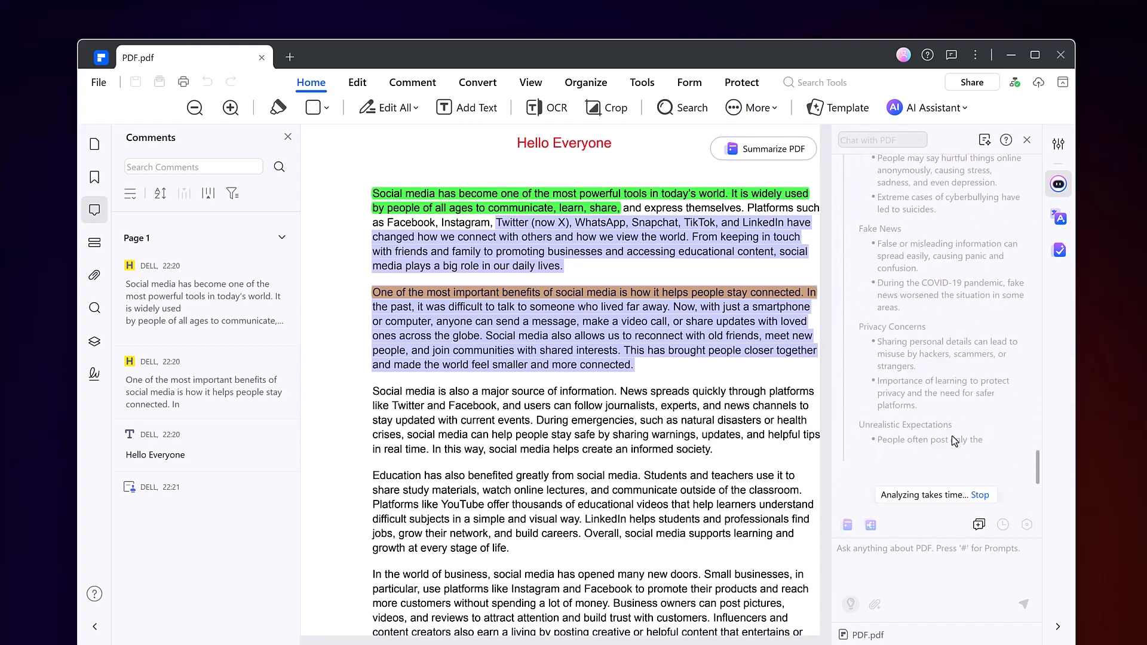
Review the growing mind-map outline, then bring up the AI Assistant feature list
scroll("down", 3)
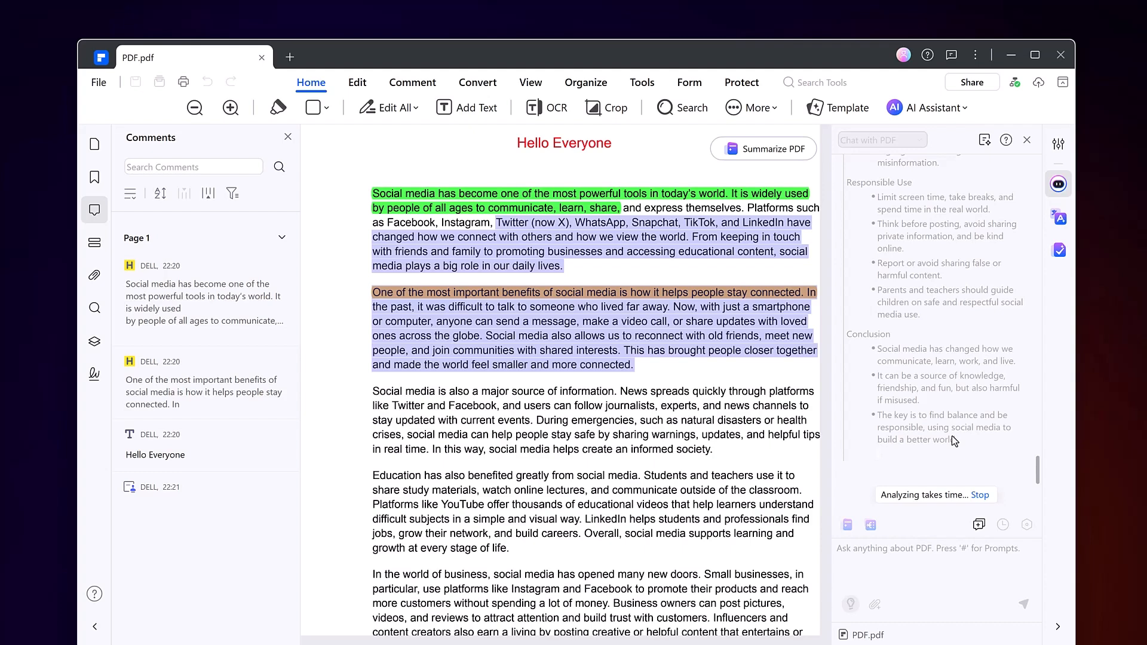
mouse_move(956, 121)
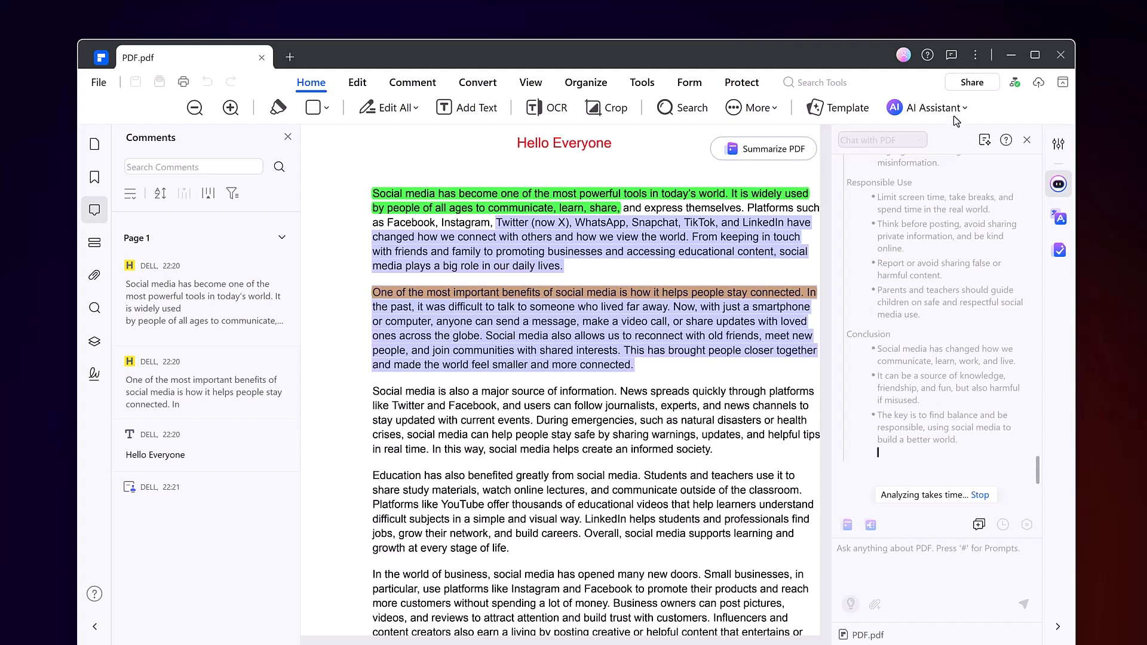
left_click(929, 108)
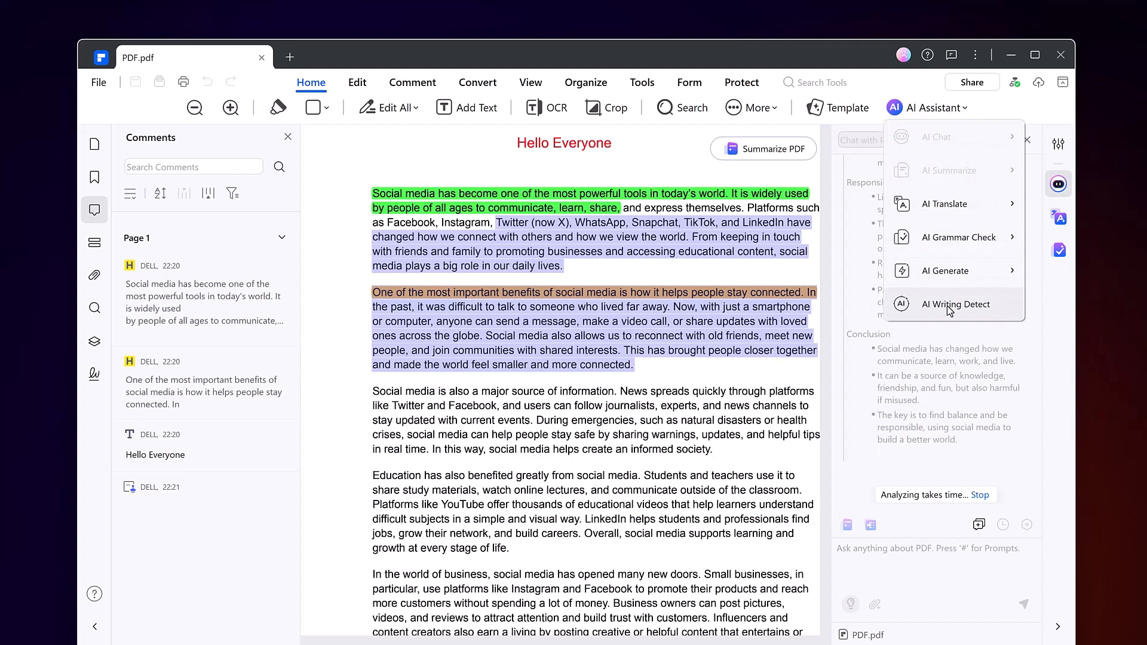
Run AI Writing Detect on the file and acknowledge the 'partially AI written' result
left_click(956, 304)
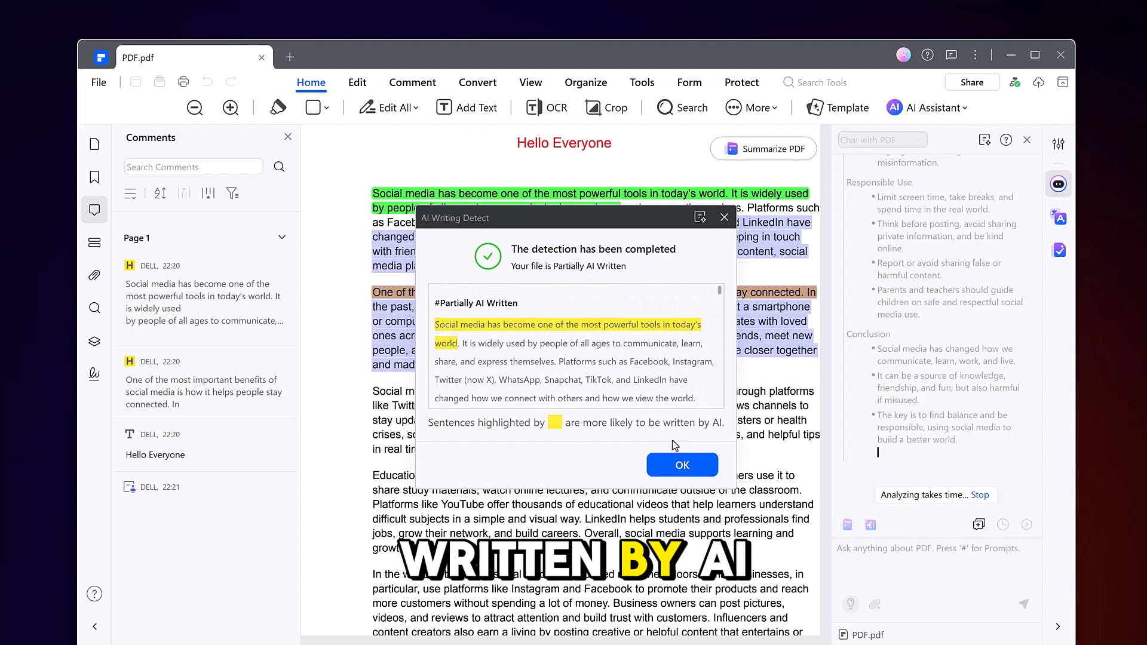
left_click(681, 464)
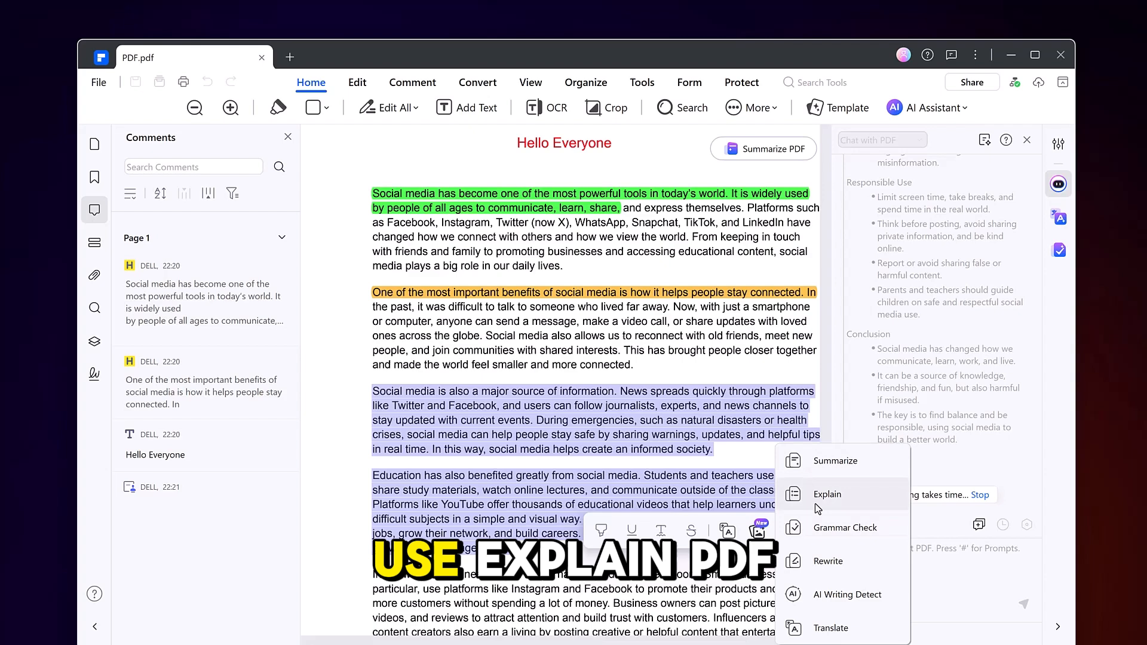
Get an AI explanation and rewrite of the information and education paragraphs, applying the rewrite
left_click(827, 495)
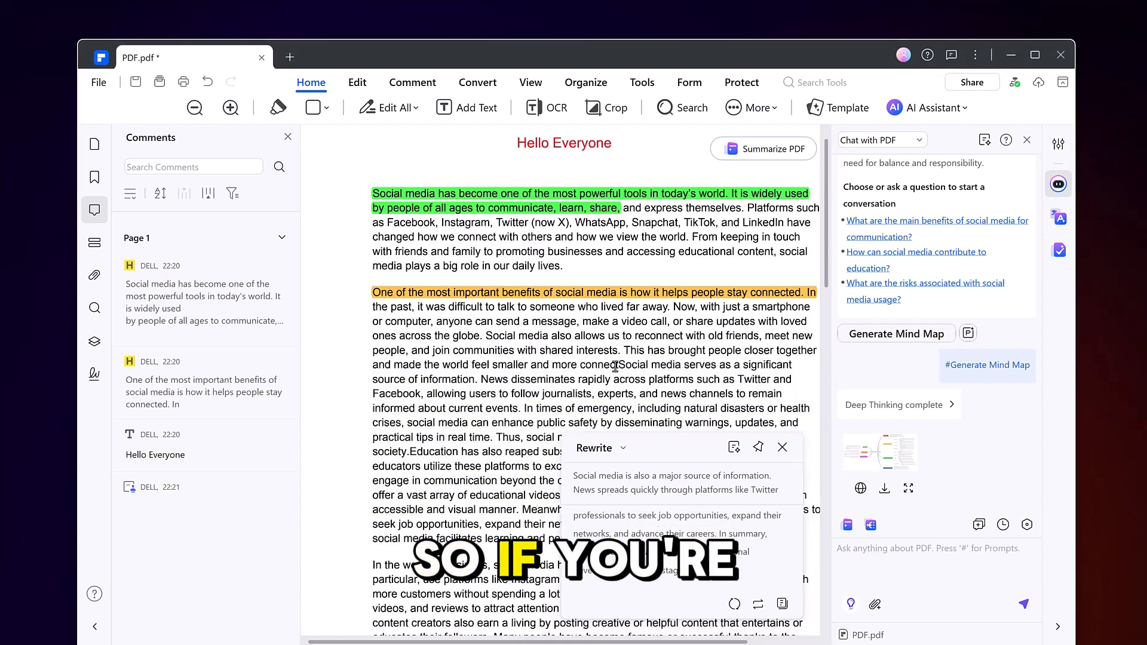
scroll("down", 3)
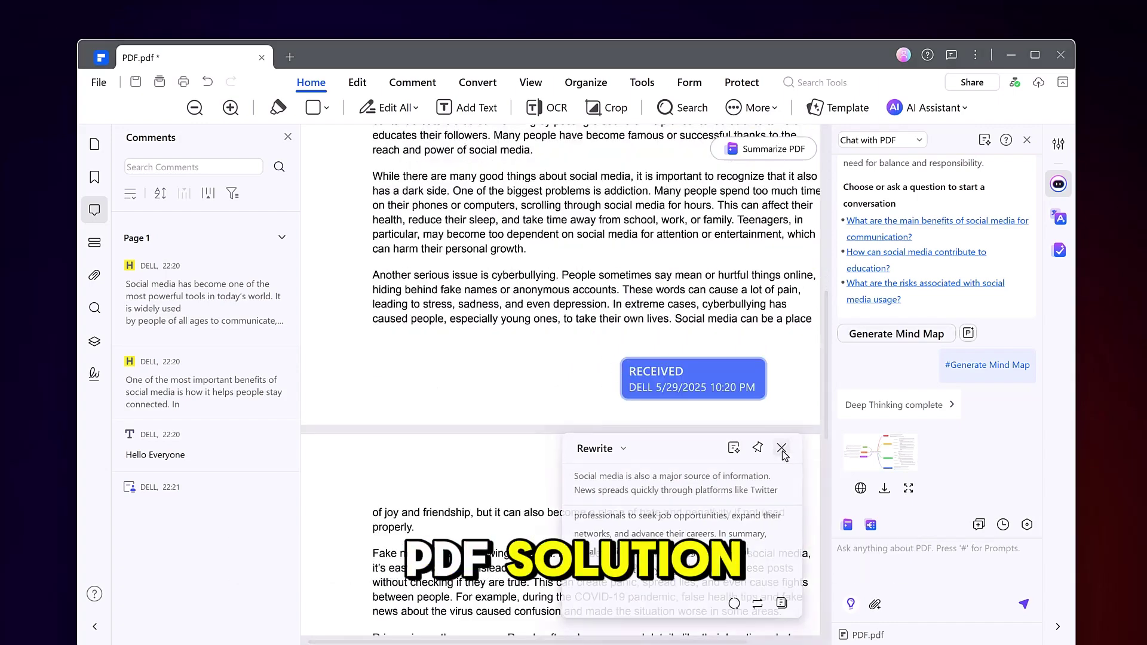
left_click(781, 448)
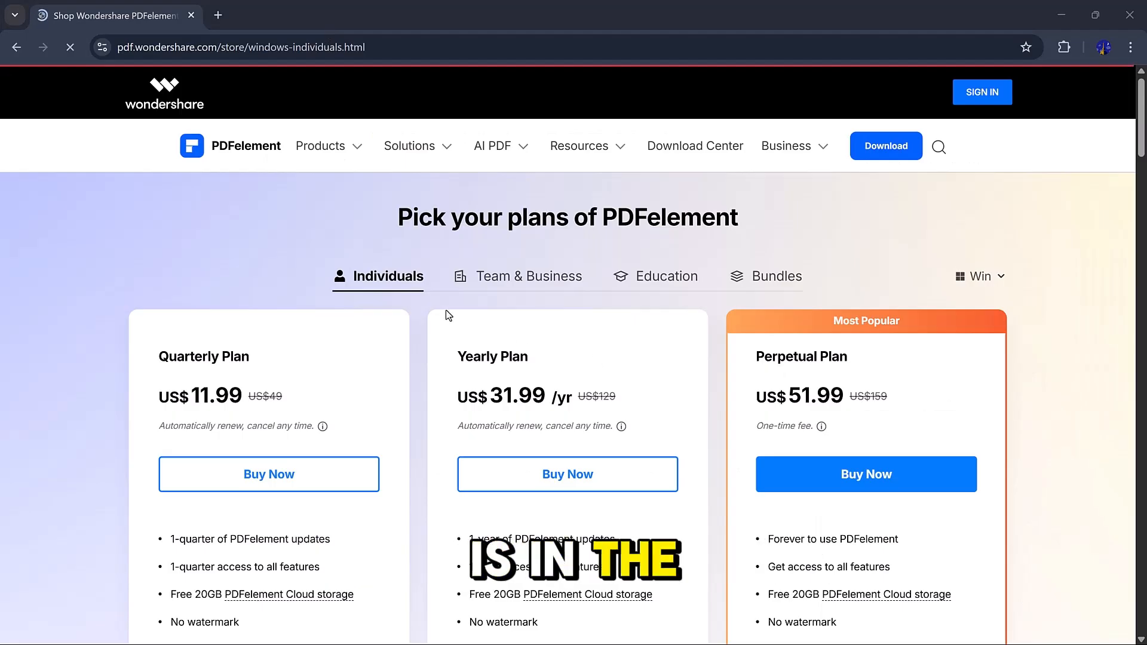
Browse the Team & Business and Individuals pricing plans, then return to the PDFelement home page tools overview
scroll("down", 3)
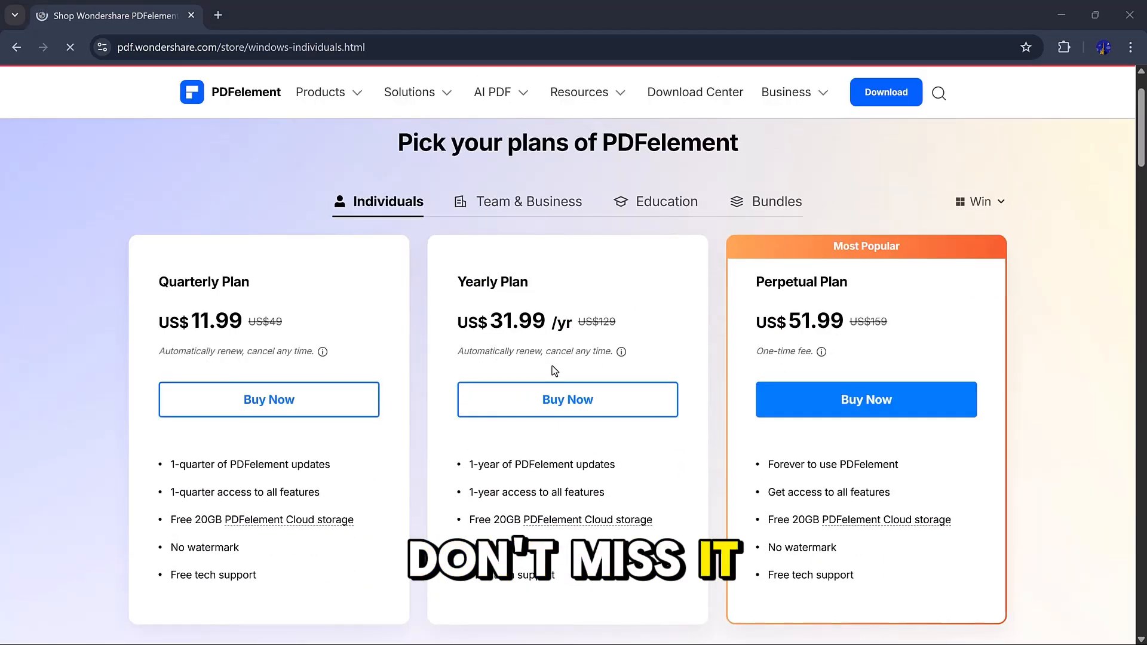
scroll("down", 3)
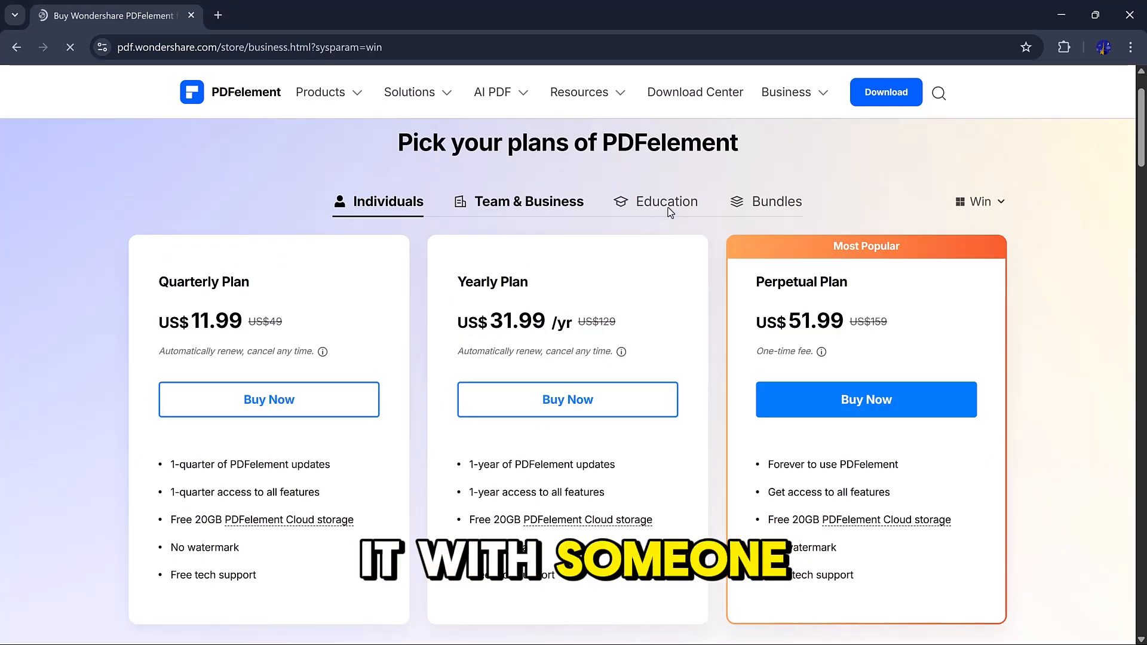
left_click(530, 200)
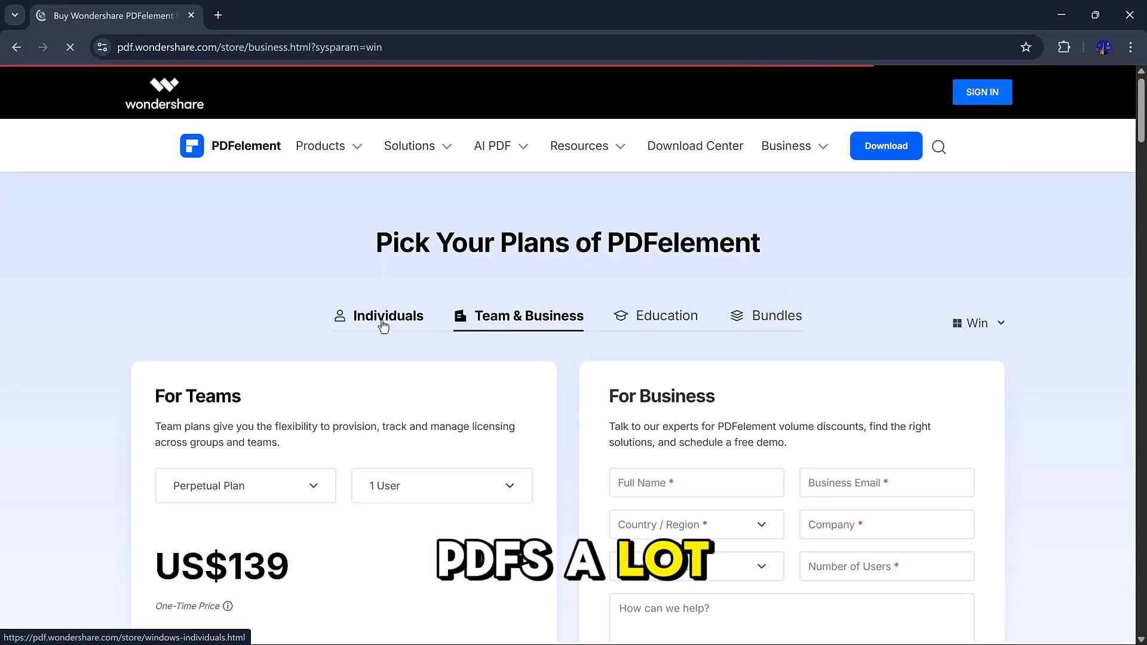
left_click(387, 316)
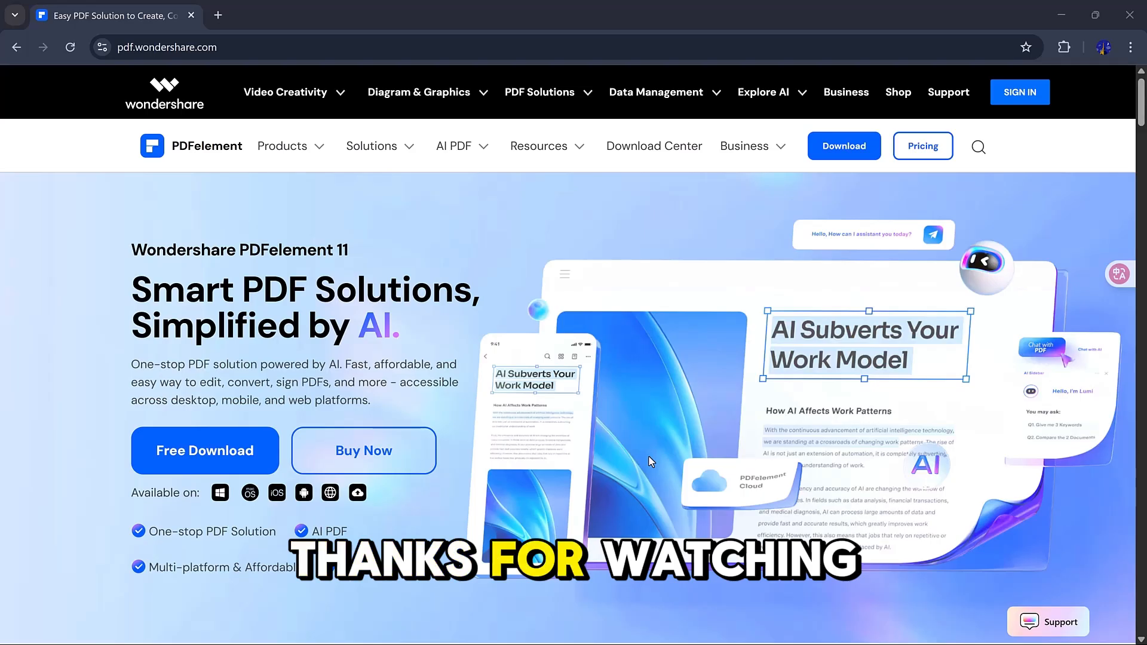
scroll("down", 3)
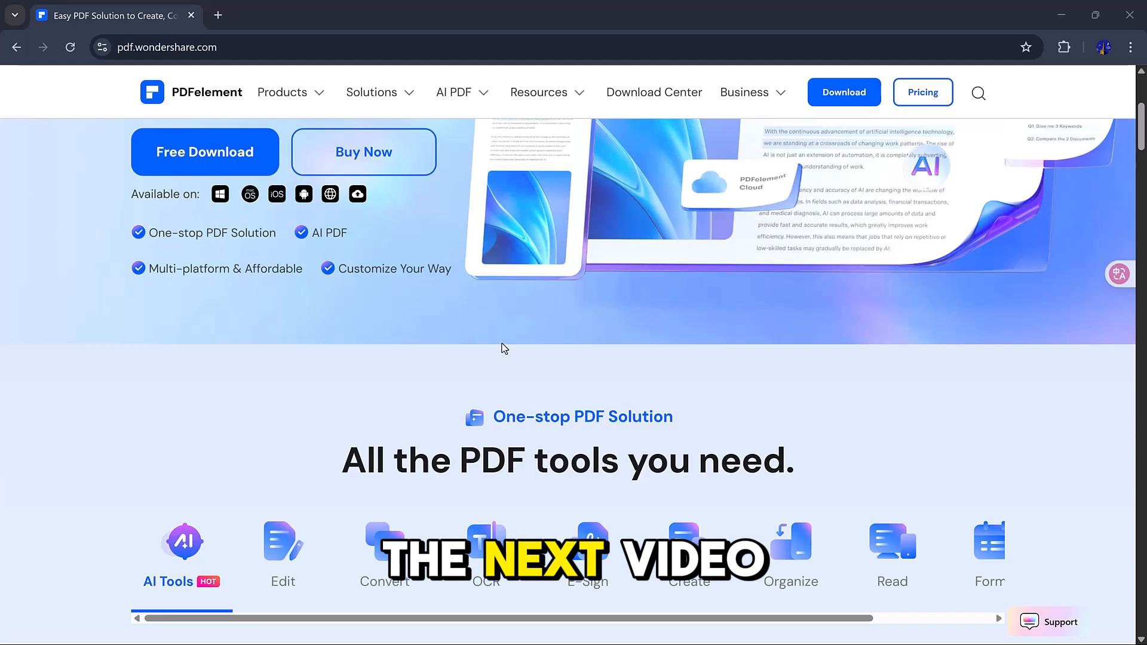